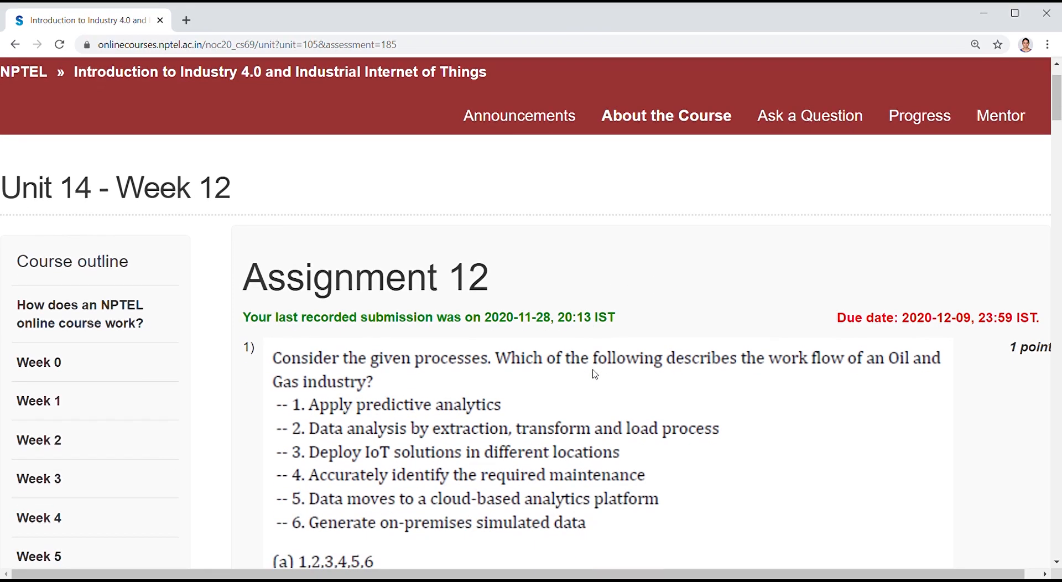
pyautogui.moveTo(699, 387)
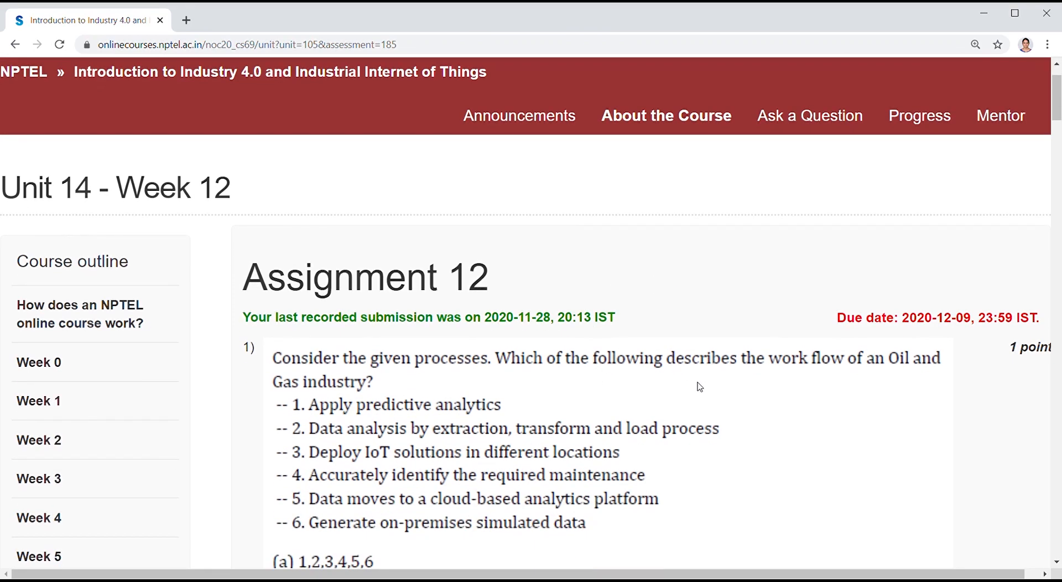
# Step: Mark option (b) for question 1 on the Oil and Gas work flow
pyautogui.scroll(-3)
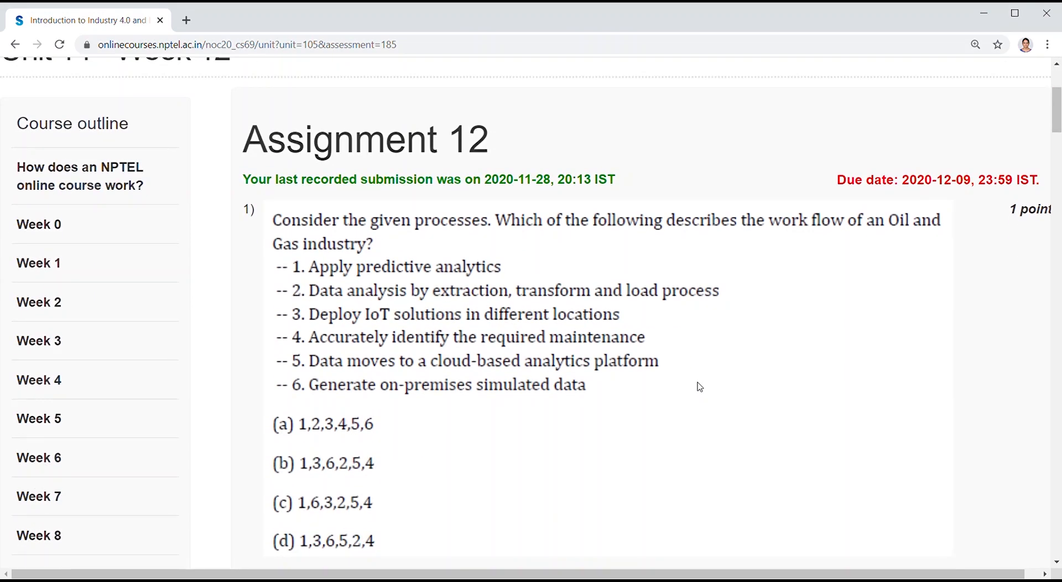
pyautogui.moveTo(525, 253)
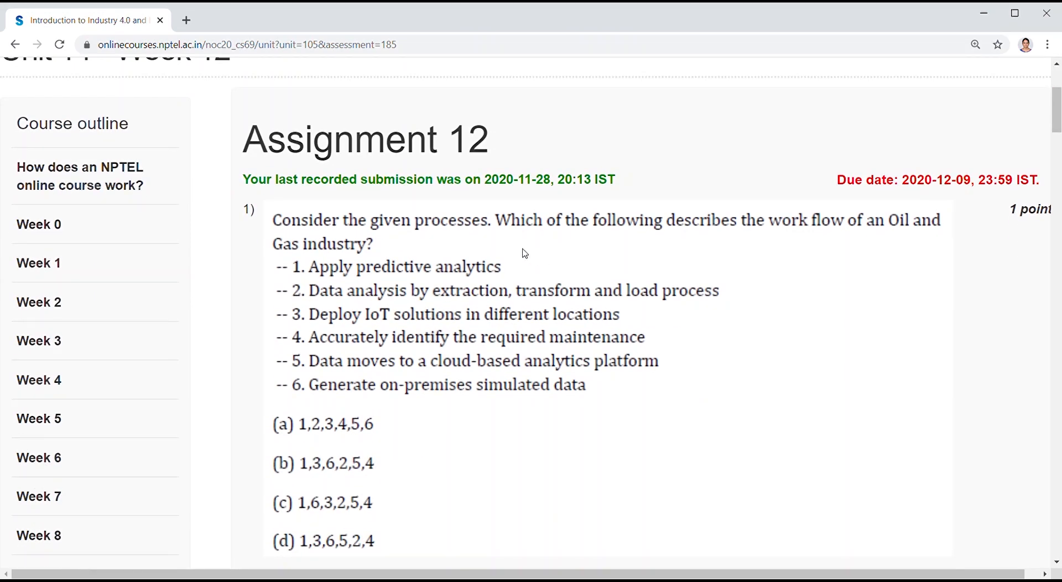
pyautogui.moveTo(495, 377)
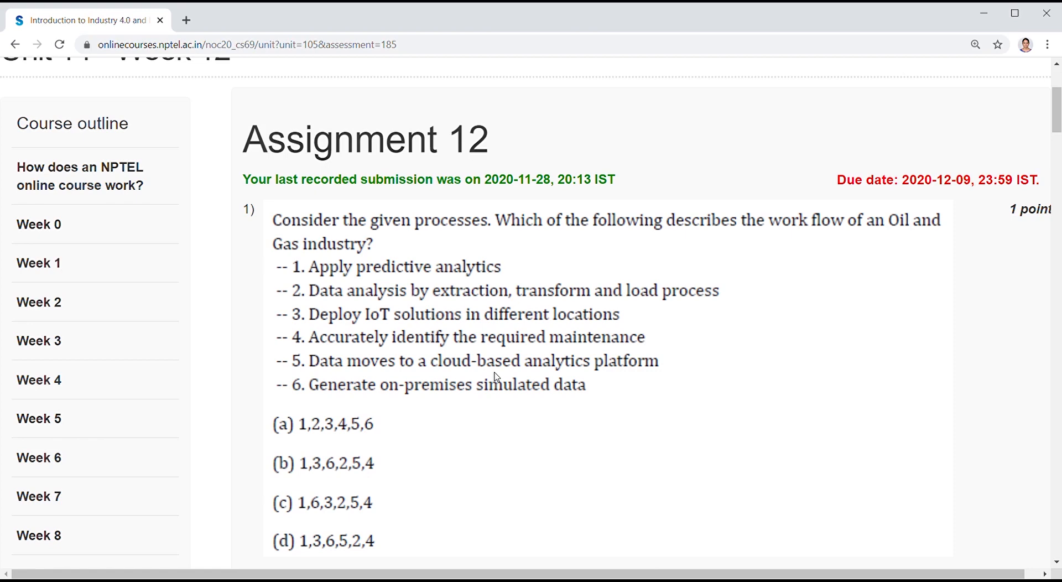
pyautogui.scroll(-3)
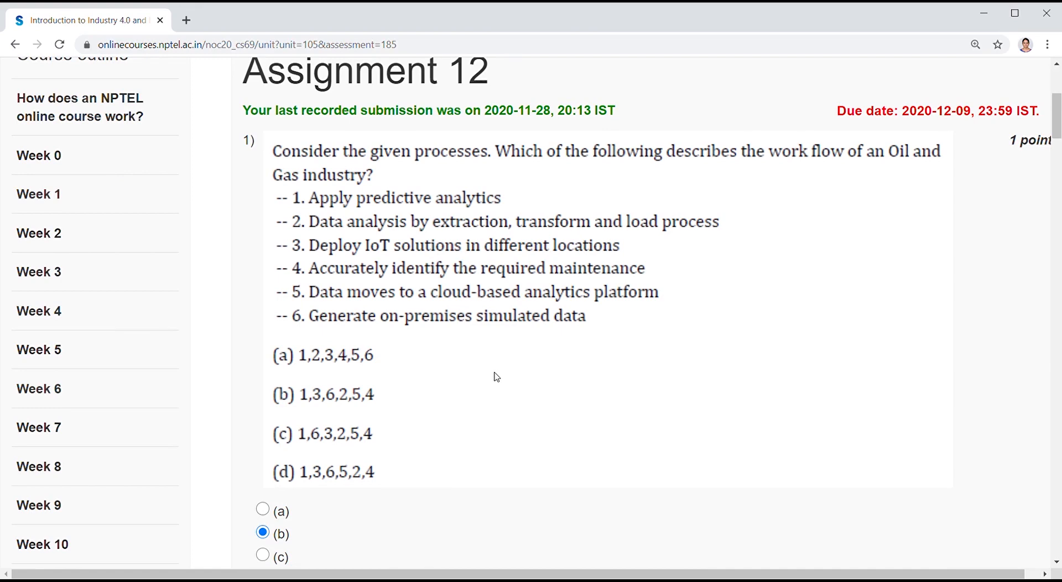
pyautogui.scroll(-3)
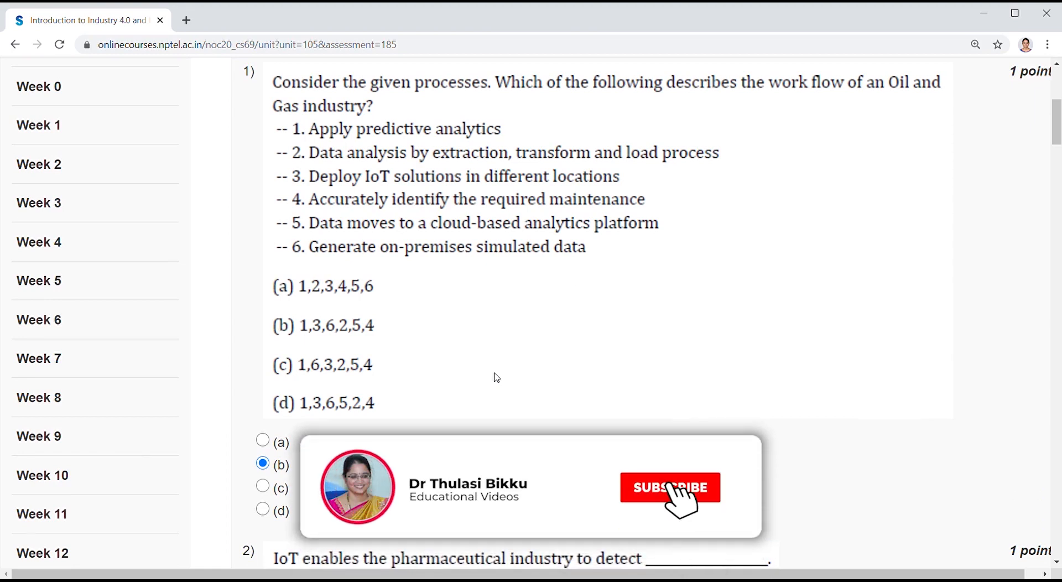
pyautogui.click(669, 487)
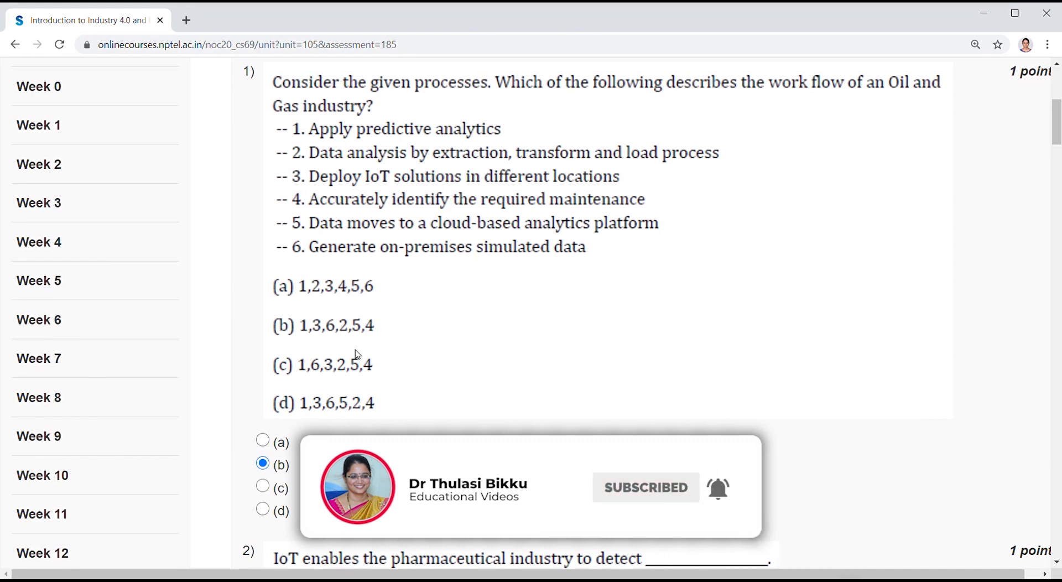
# Step: Mark option (d) for questions 2 and 3 on pharmaceutical IoT uses
pyautogui.scroll(-3)
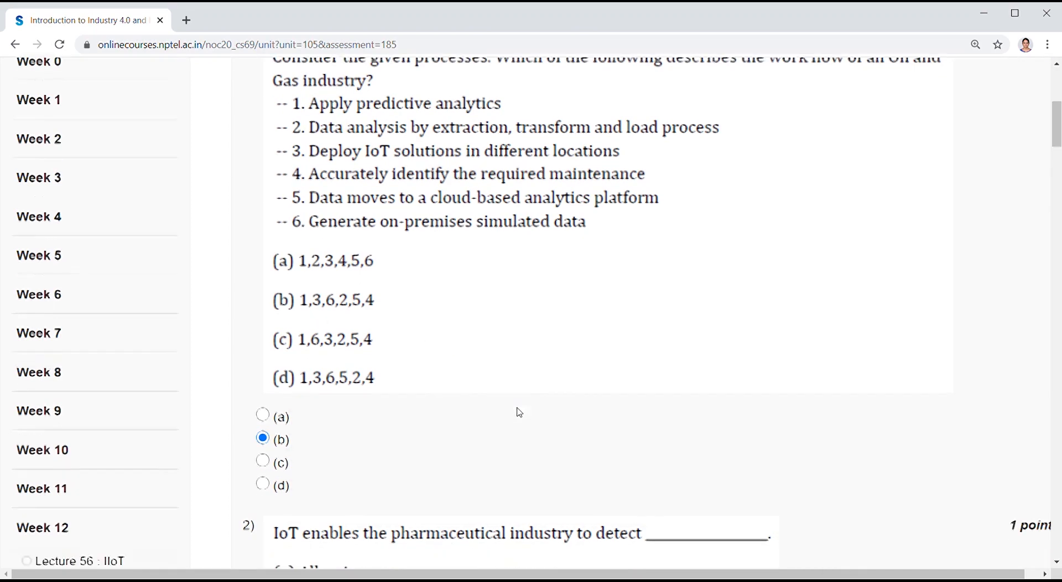
pyautogui.scroll(-3)
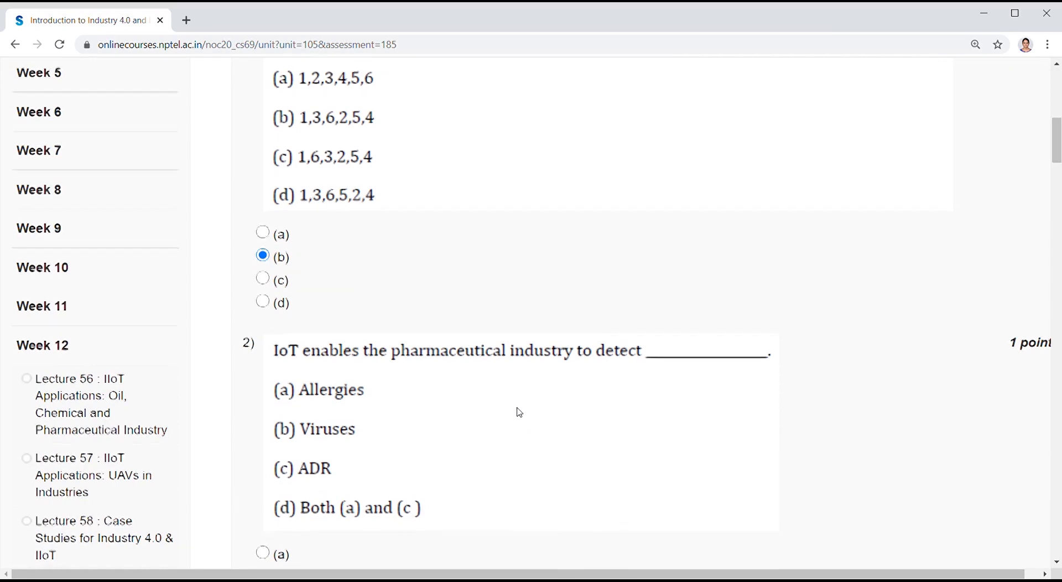
pyautogui.scroll(-3)
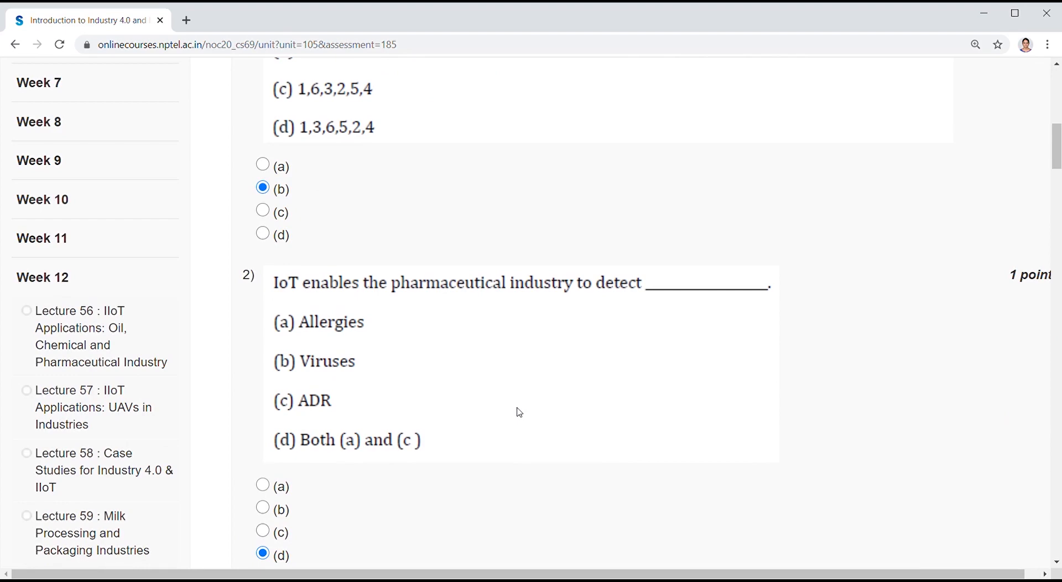
pyautogui.scroll(-3)
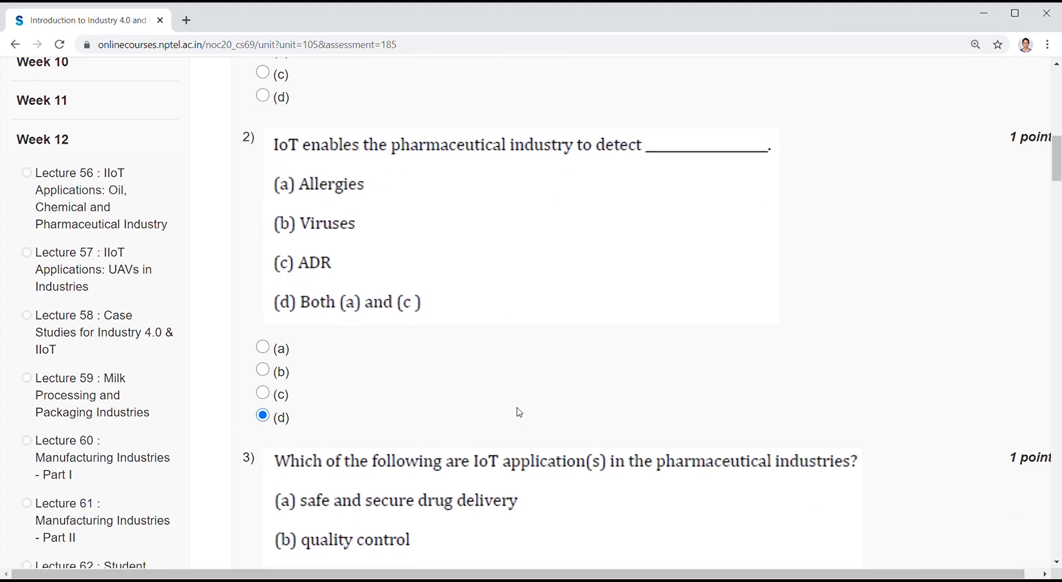
pyautogui.scroll(-3)
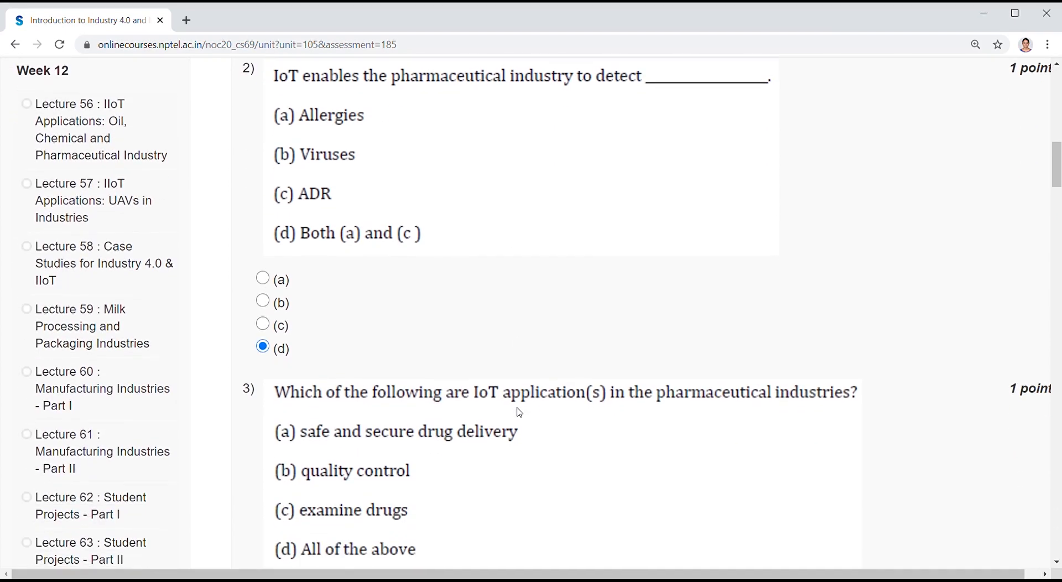
pyautogui.moveTo(545, 425)
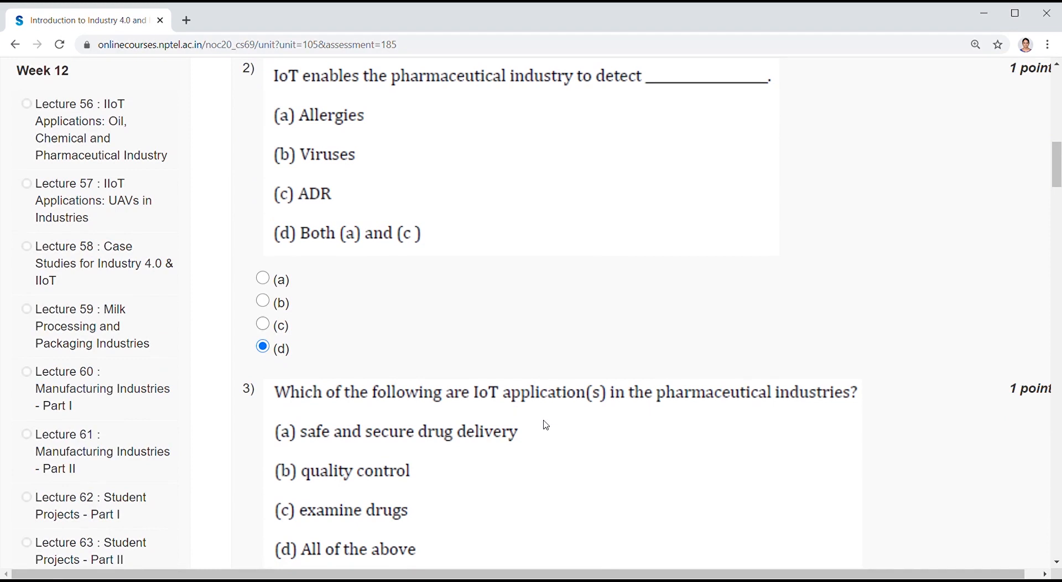
pyautogui.scroll(-3)
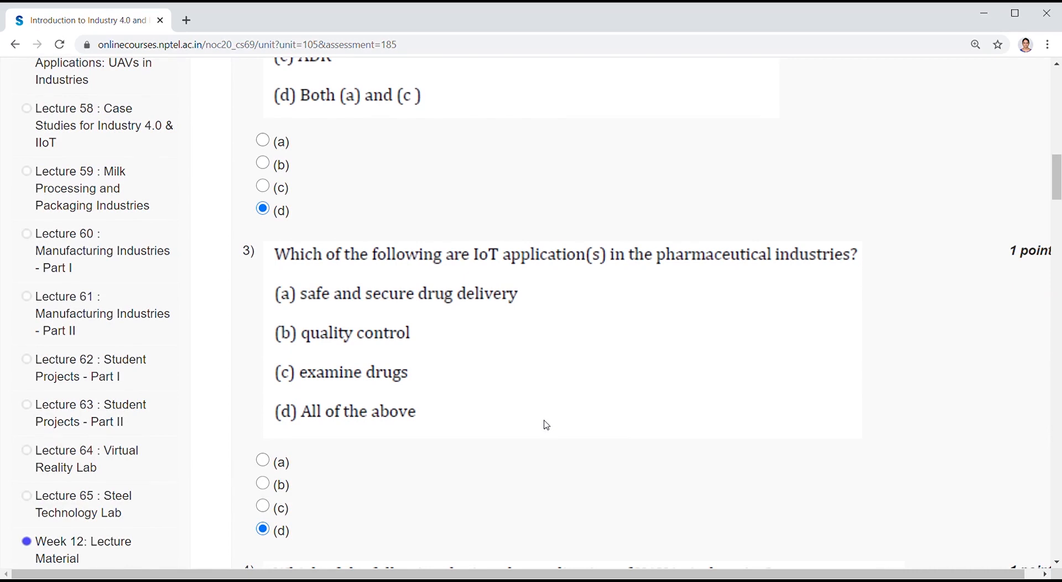
pyautogui.scroll(-3)
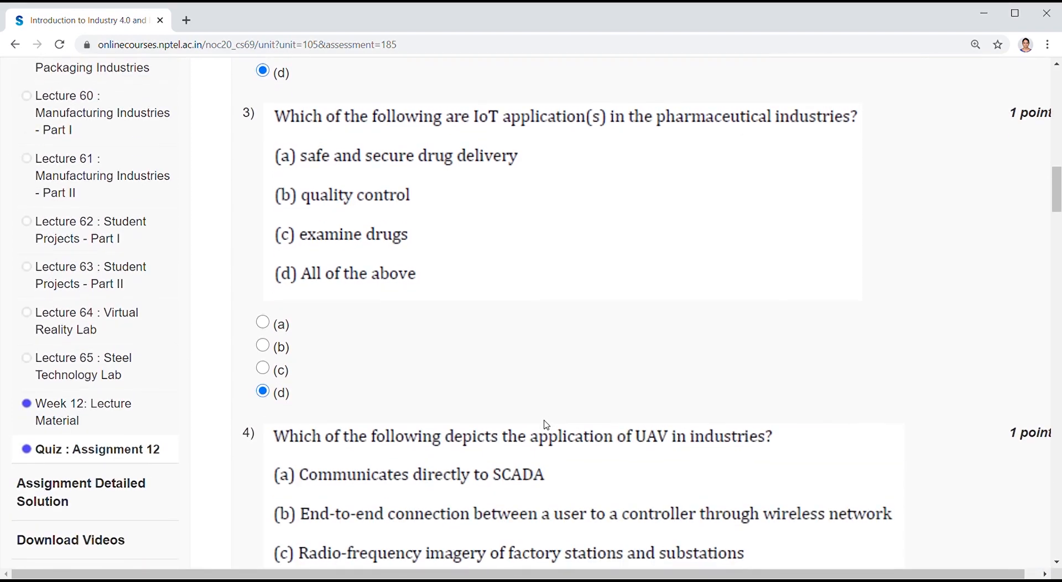
# Step: Mark option (d) for questions 4 and 5 on UAV uses and operational excellence
pyautogui.scroll(-3)
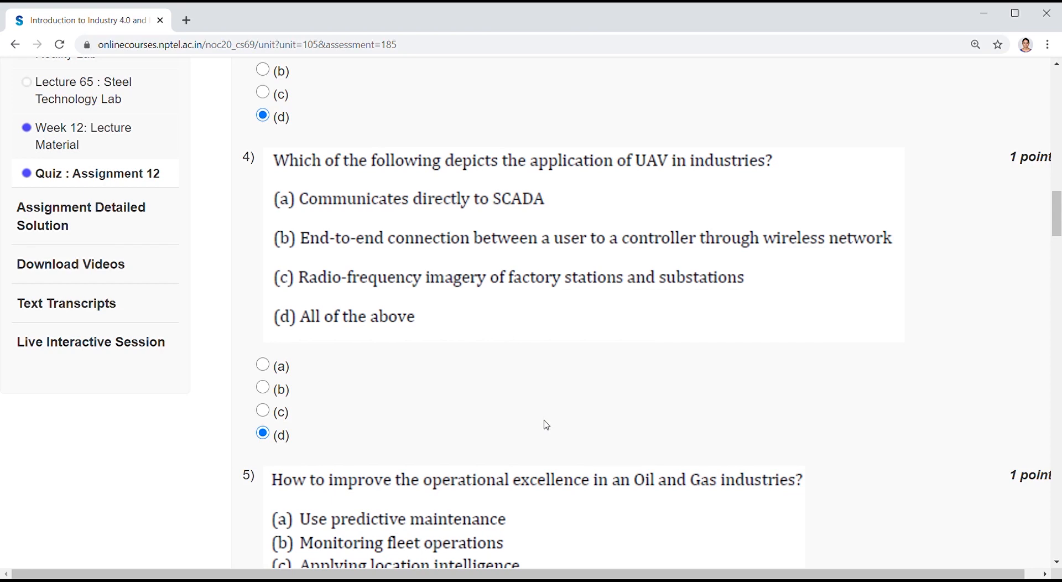
pyautogui.moveTo(547, 425)
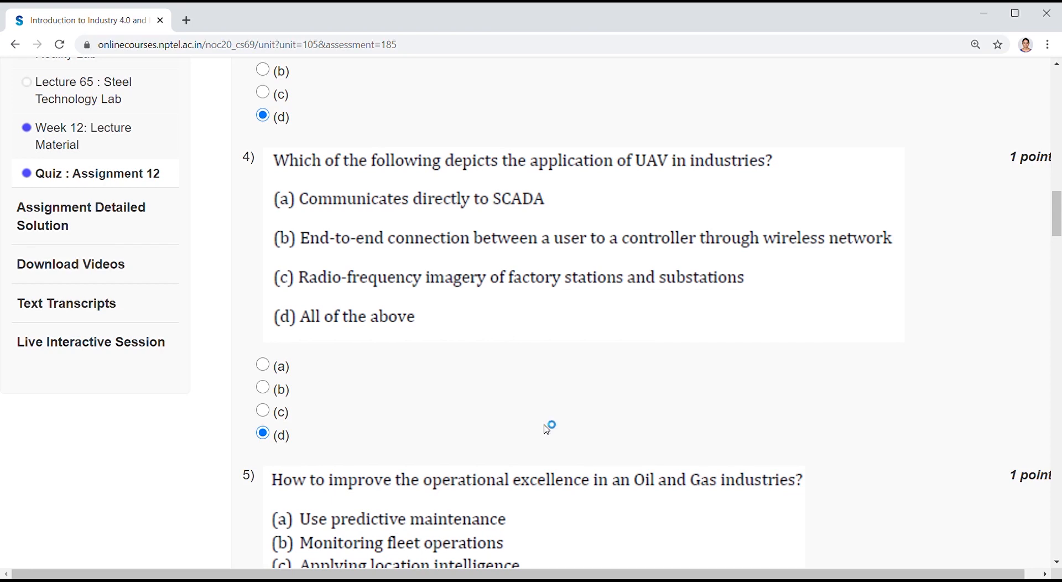
pyautogui.moveTo(545, 425)
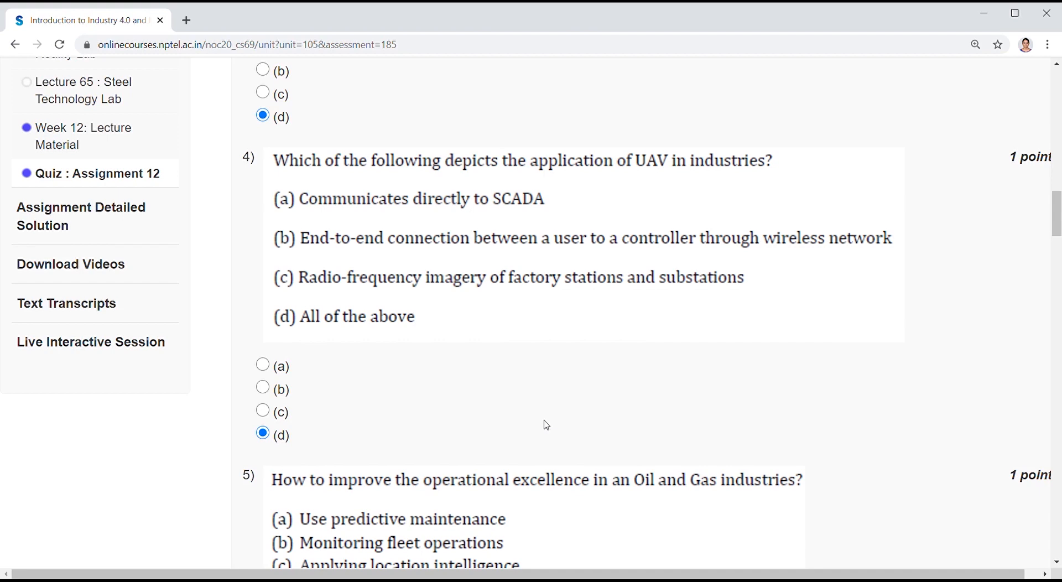
pyautogui.scroll(-3)
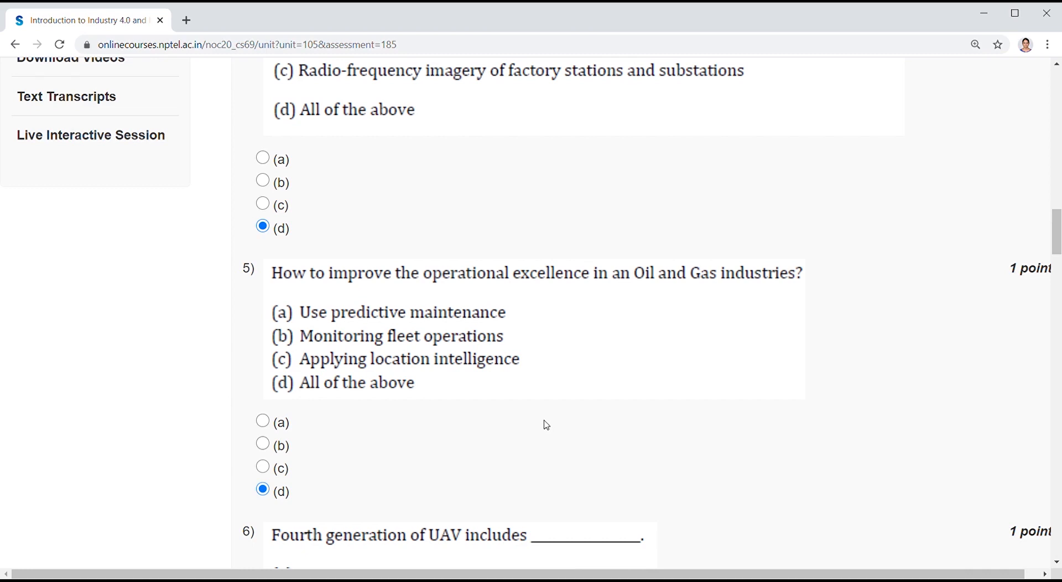
# Step: Mark option (b) for question 6 on fourth-generation UAVs
pyautogui.scroll(-3)
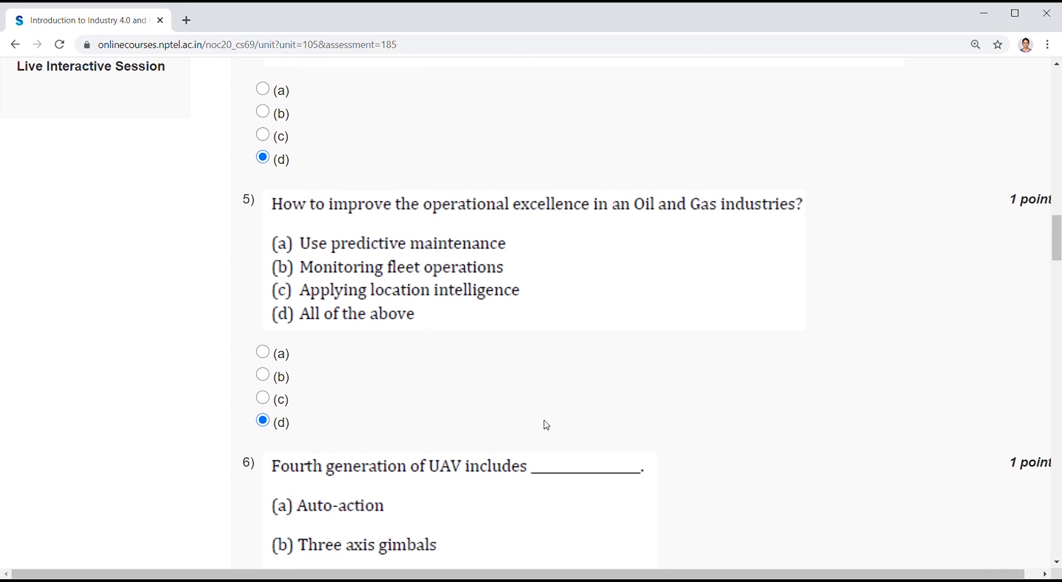
pyautogui.scroll(-3)
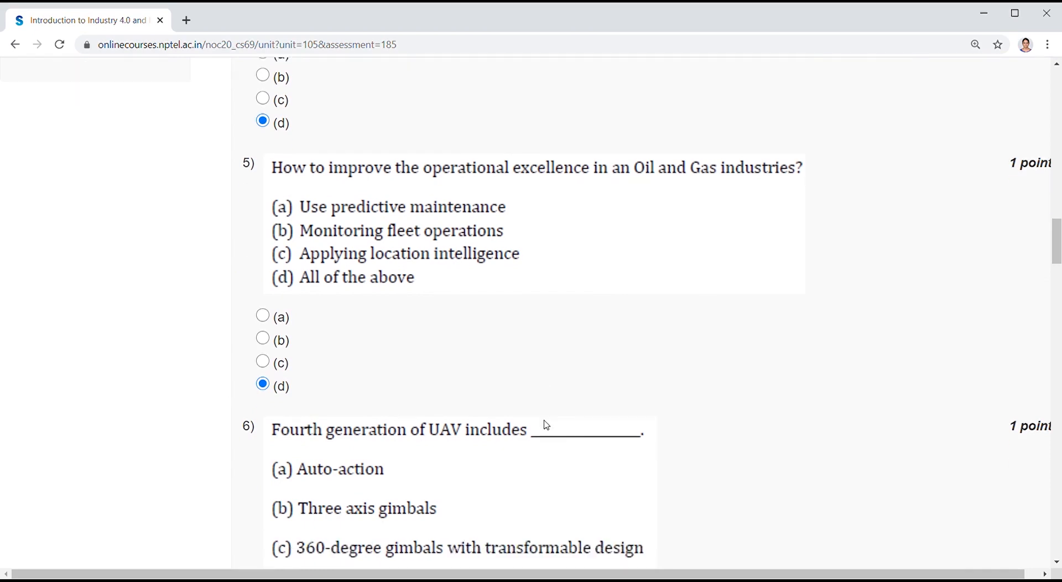
pyautogui.scroll(-3)
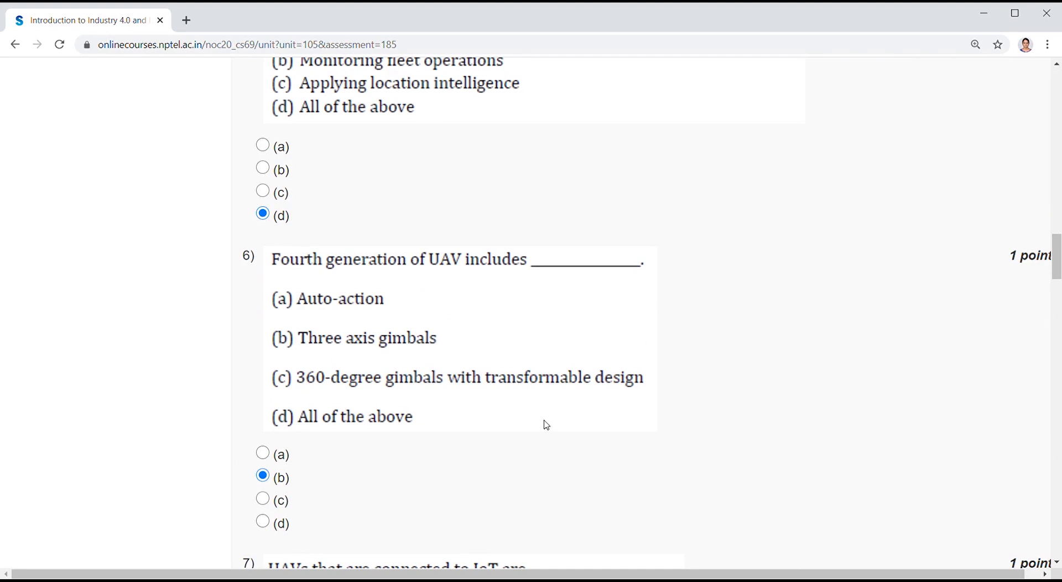
pyautogui.scroll(-3)
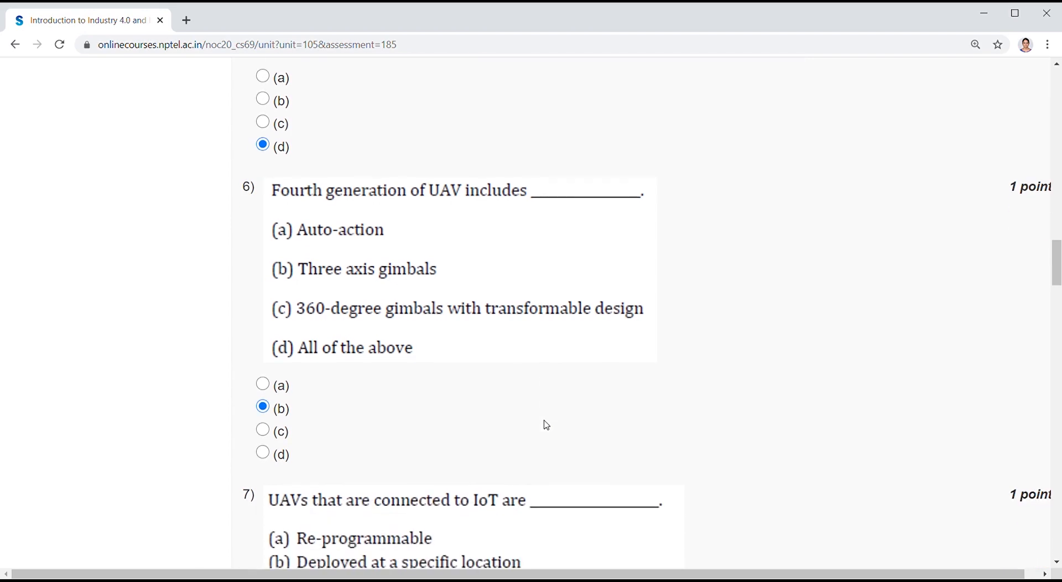
# Step: Mark option (a) for question 7 and (d) for questions 8 and 9
pyautogui.scroll(-3)
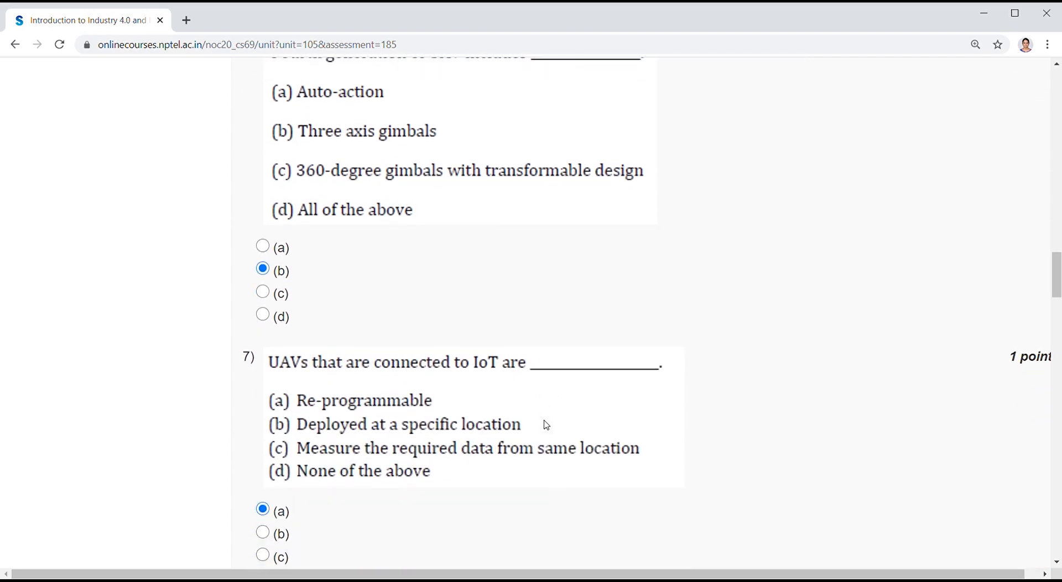
pyautogui.scroll(-3)
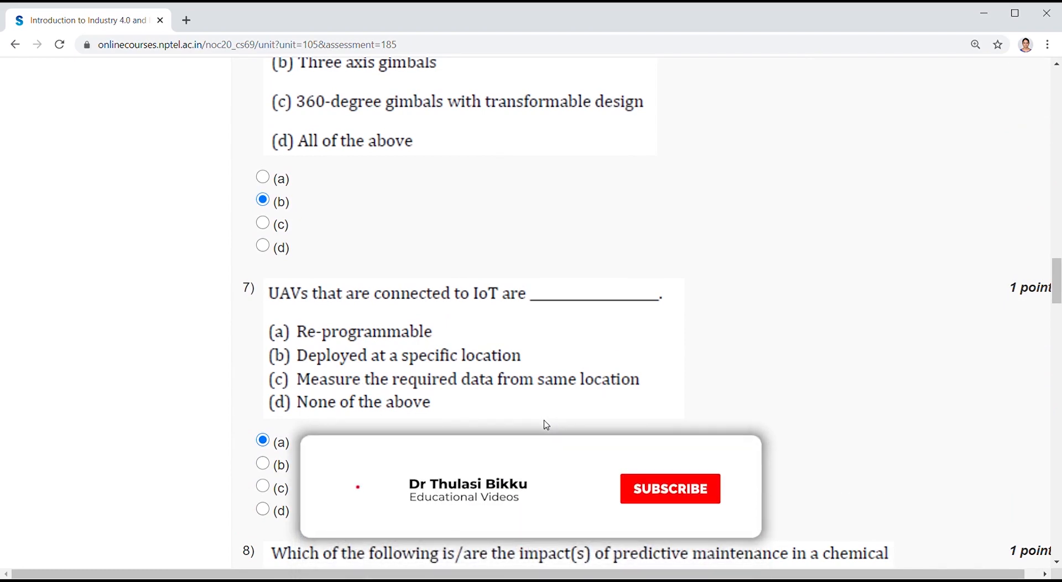
pyautogui.click(669, 488)
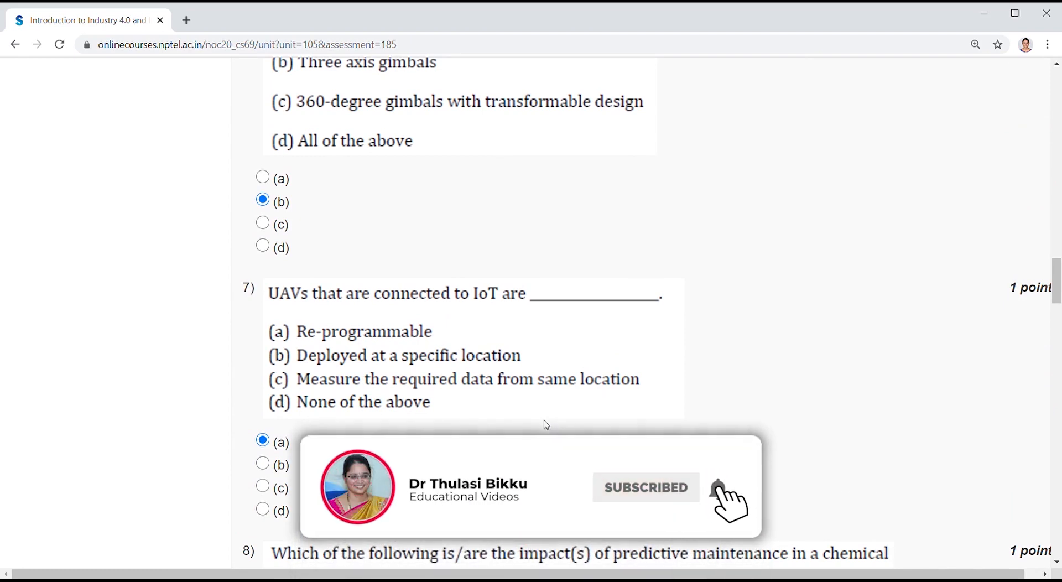
pyautogui.scroll(-3)
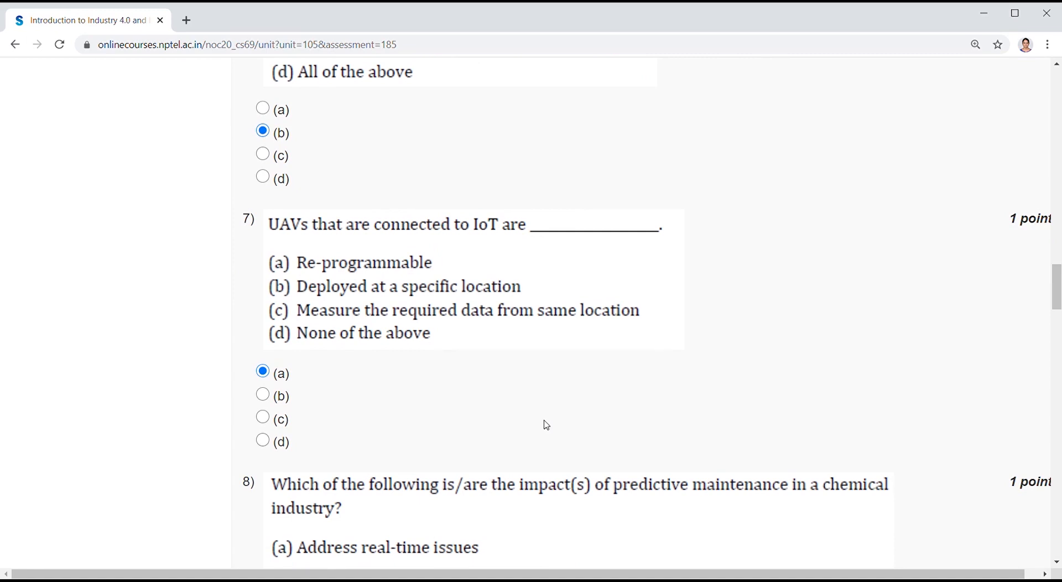
pyautogui.scroll(-3)
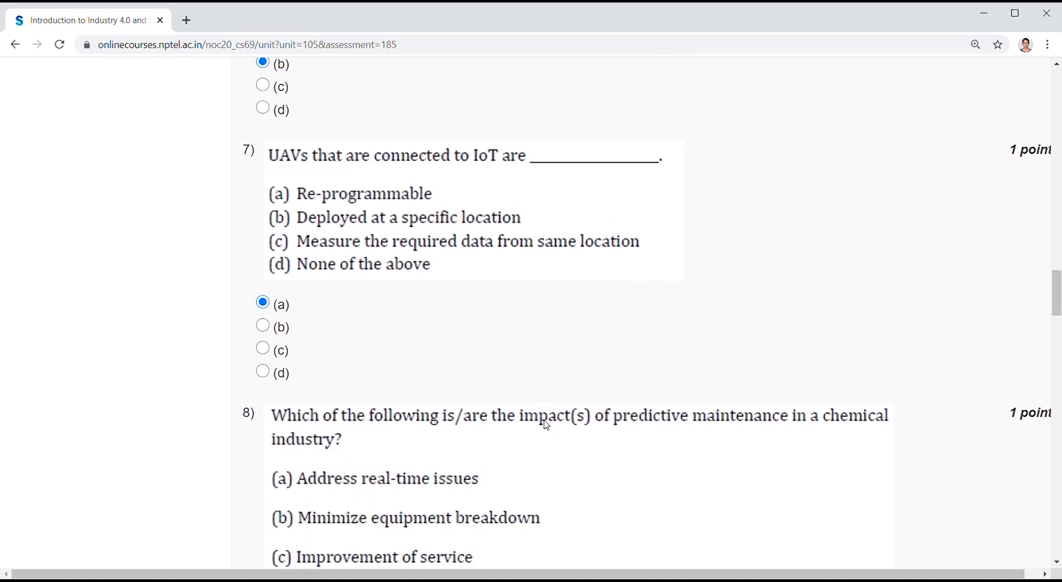
pyautogui.scroll(-3)
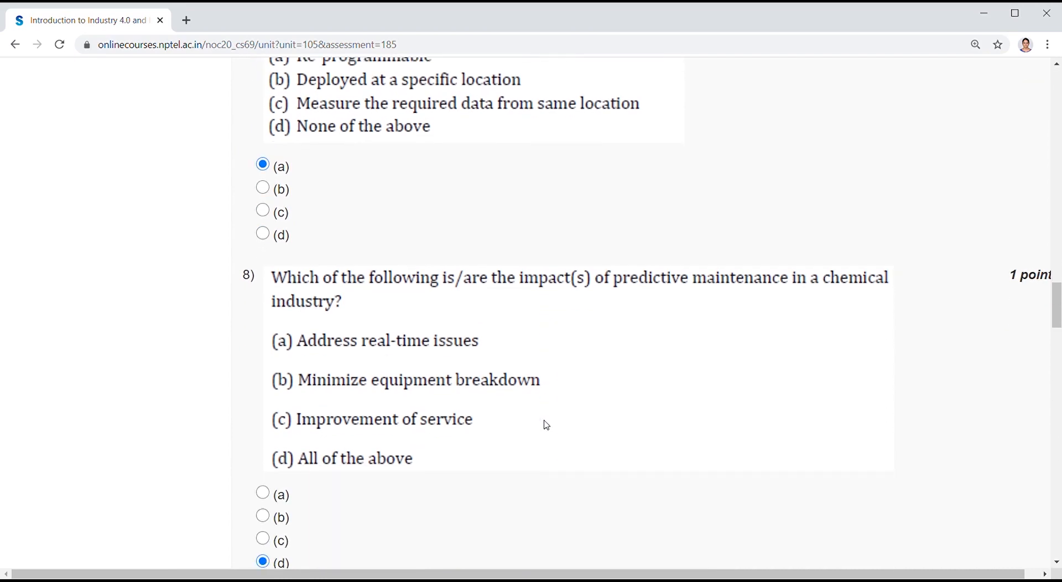
# Step: Mark option (a) for question 10 and (d) for question 11
pyautogui.scroll(-3)
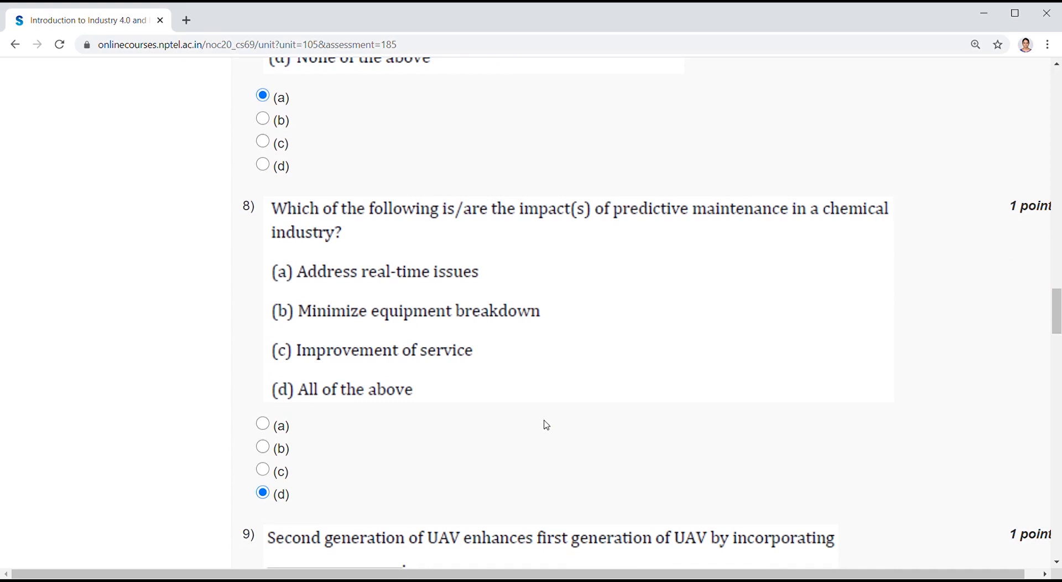
pyautogui.scroll(-3)
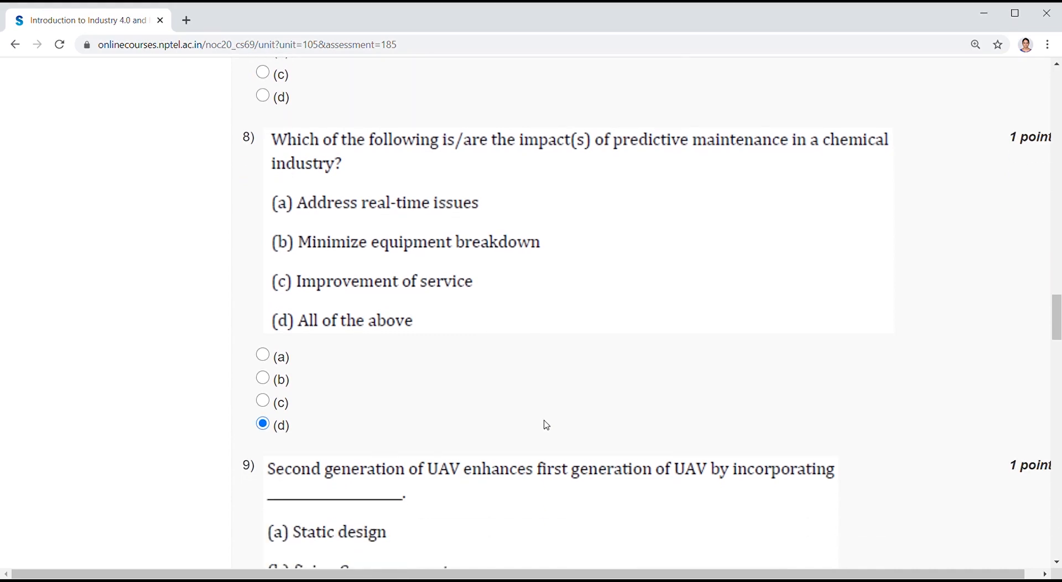
pyautogui.scroll(-3)
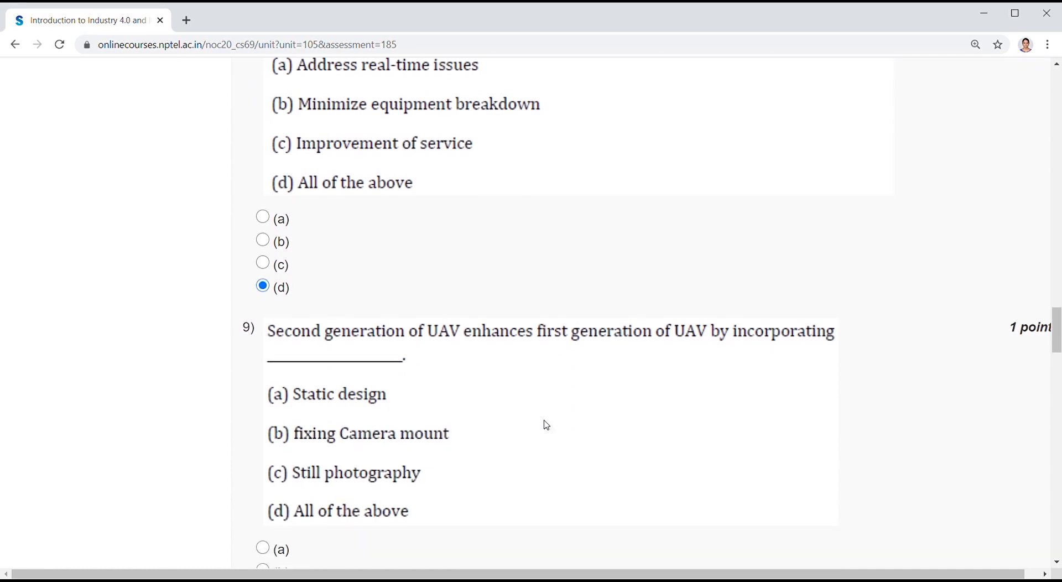
pyautogui.scroll(-3)
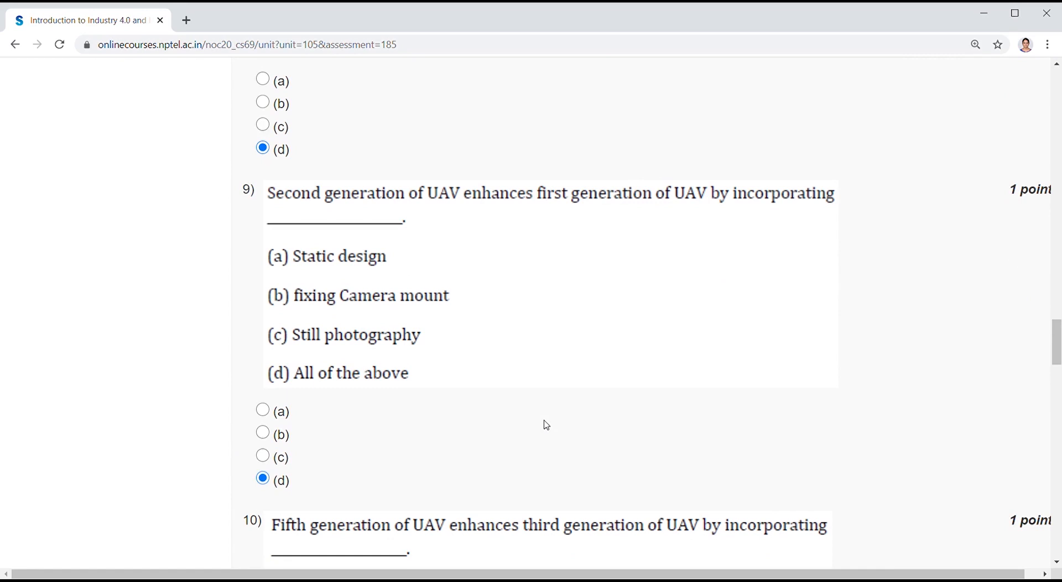
pyautogui.scroll(-3)
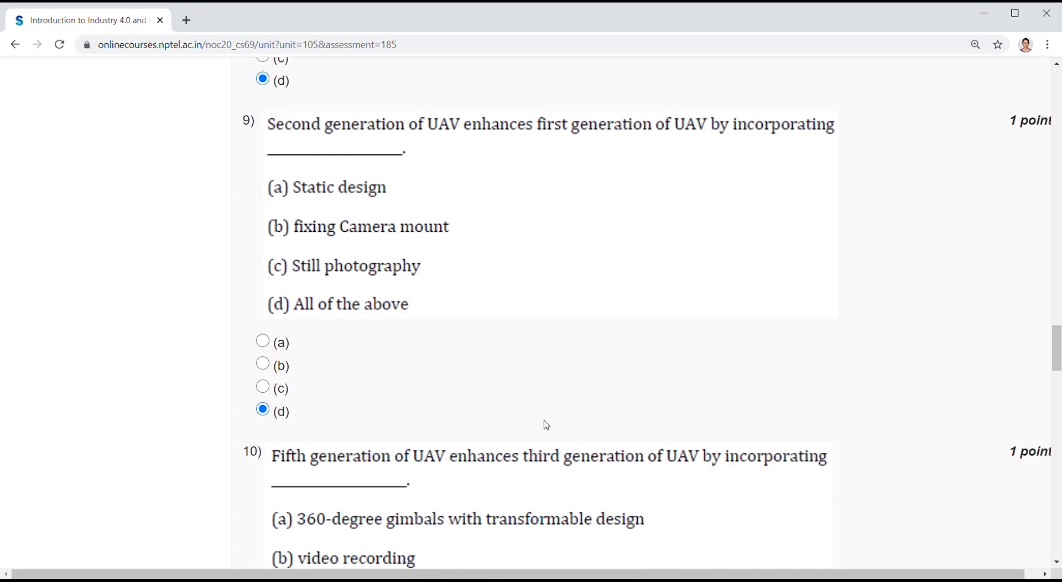
pyautogui.scroll(-3)
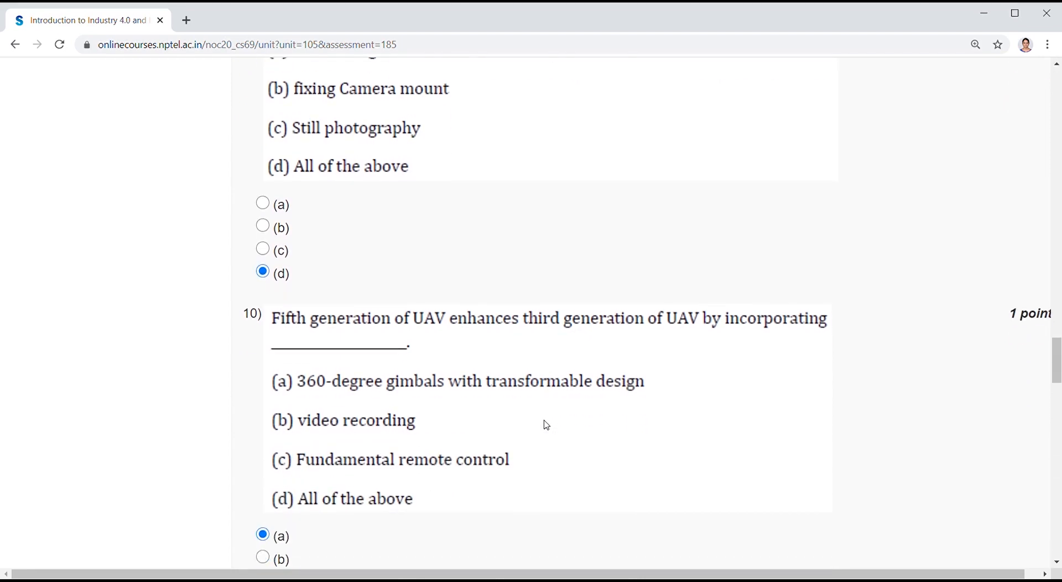
pyautogui.scroll(-3)
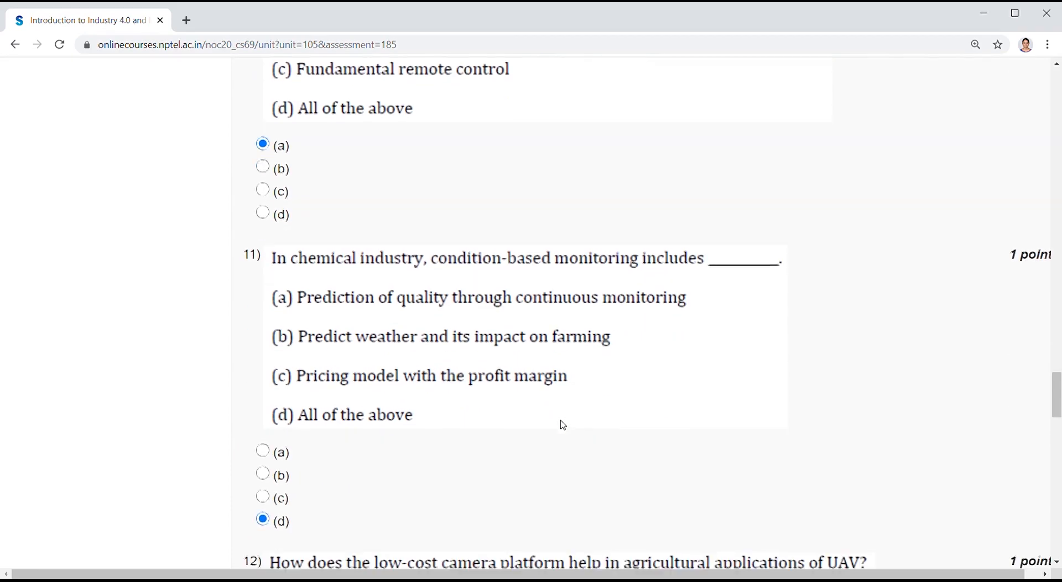
# Step: Mark option (c) for question 12 and (d) for question 13
pyautogui.scroll(-3)
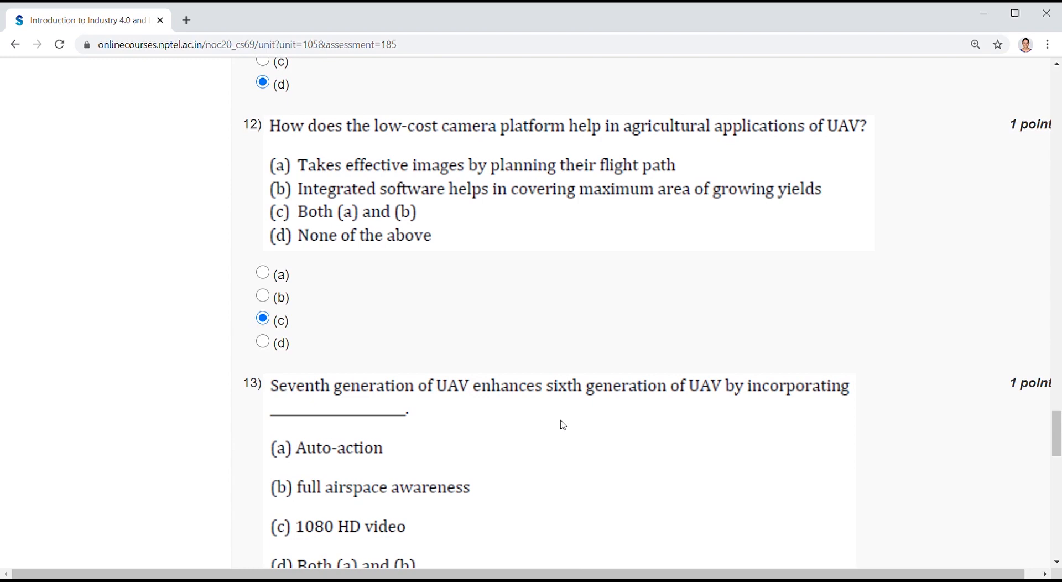
pyautogui.scroll(-3)
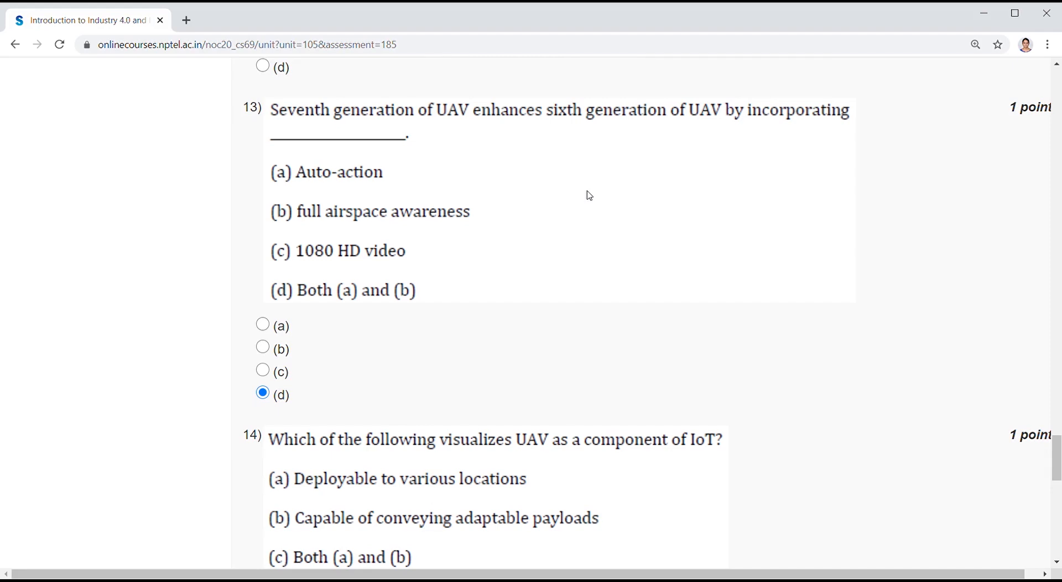
pyautogui.moveTo(445, 402)
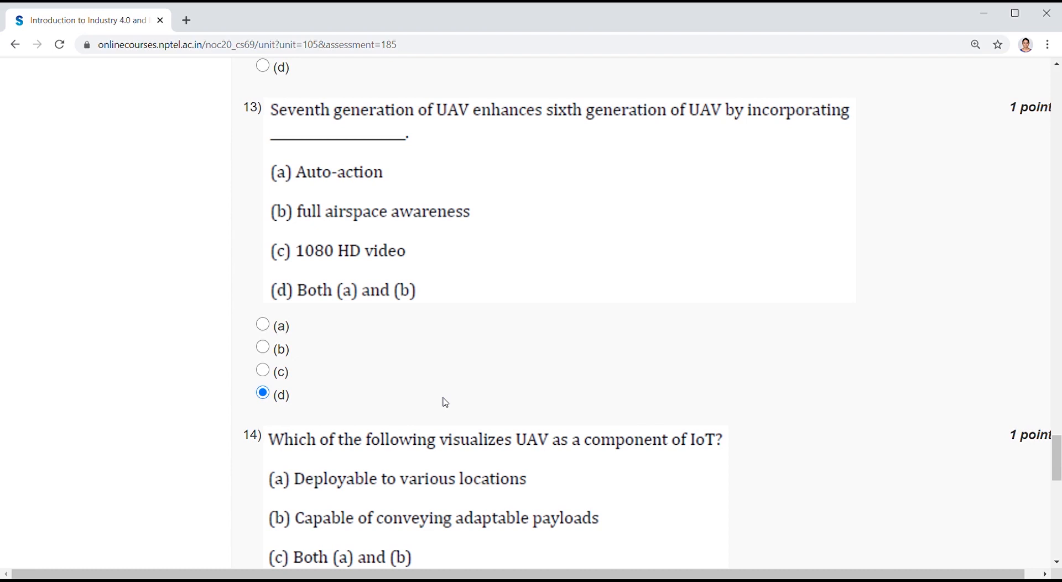
# Step: Change question 13 to (c), then mark (c) for question 14 and (d) for question 15
pyautogui.click(262, 371)
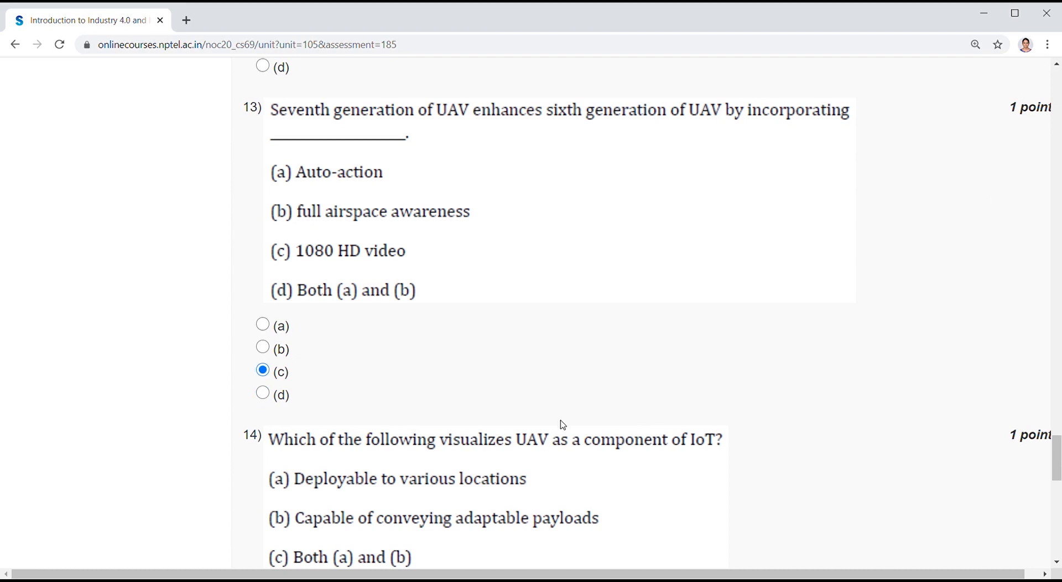
pyautogui.scroll(-3)
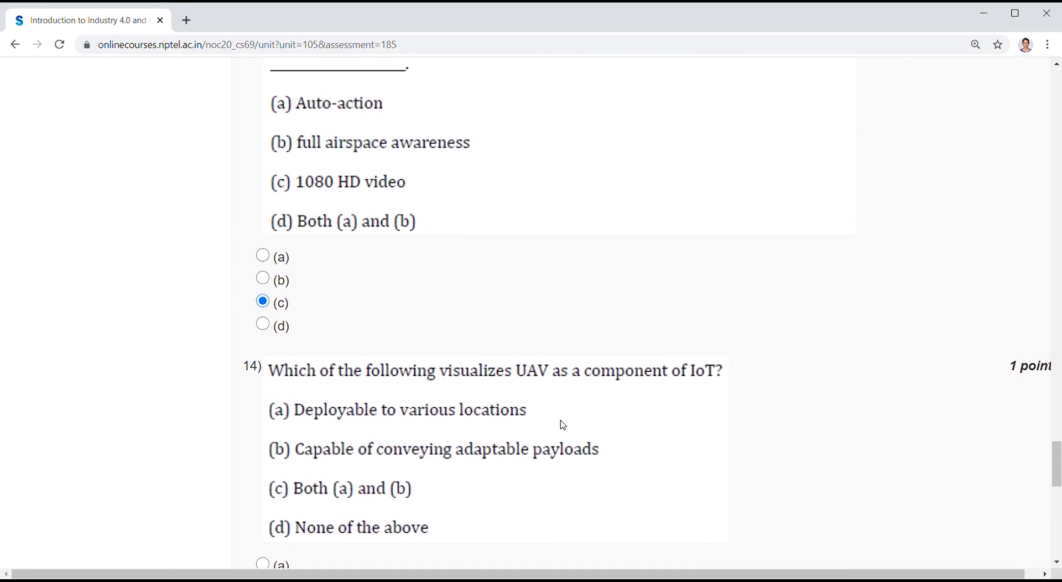
pyautogui.scroll(-3)
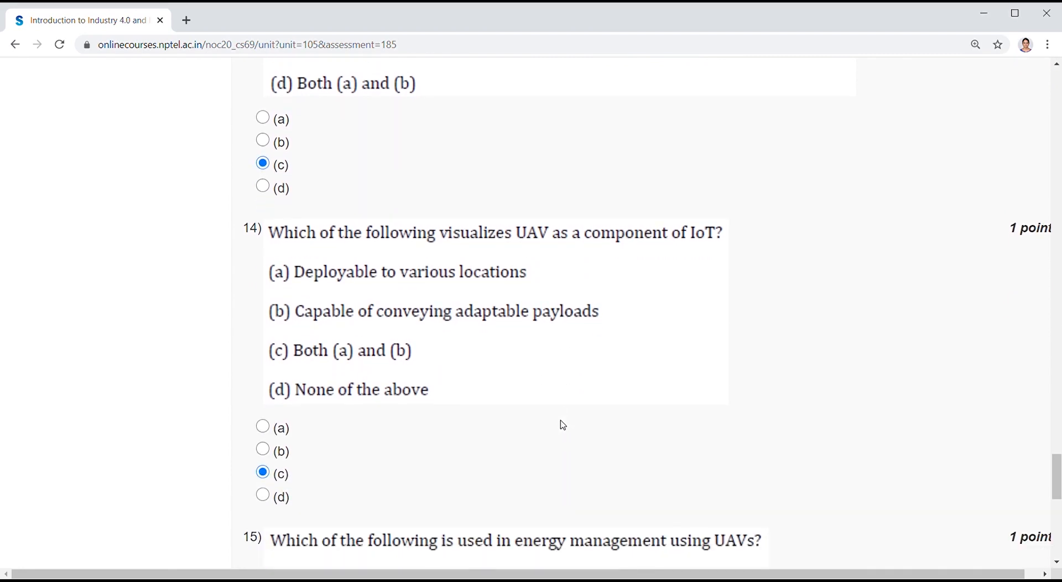
pyautogui.scroll(-3)
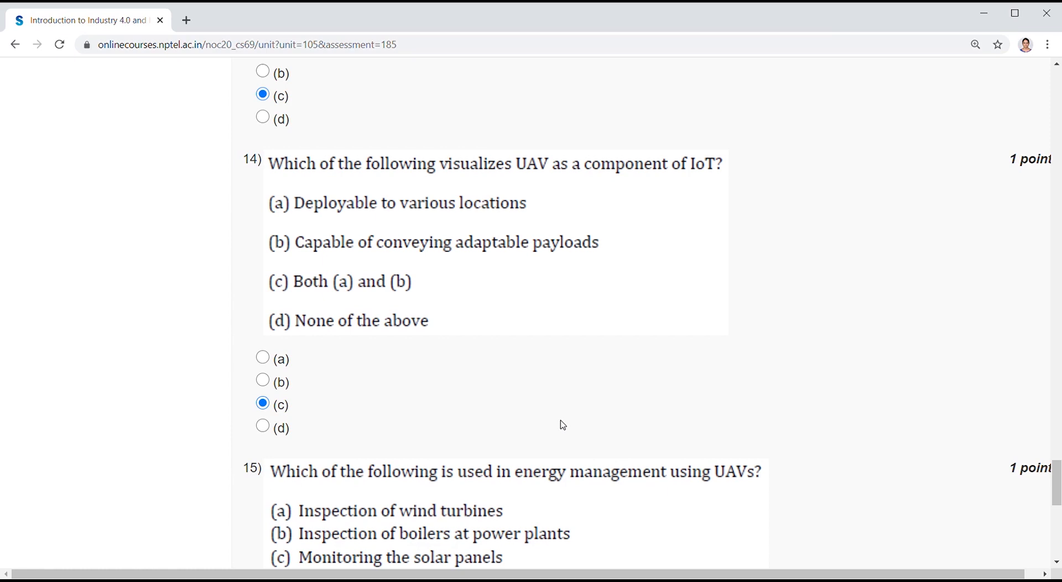
pyautogui.scroll(-3)
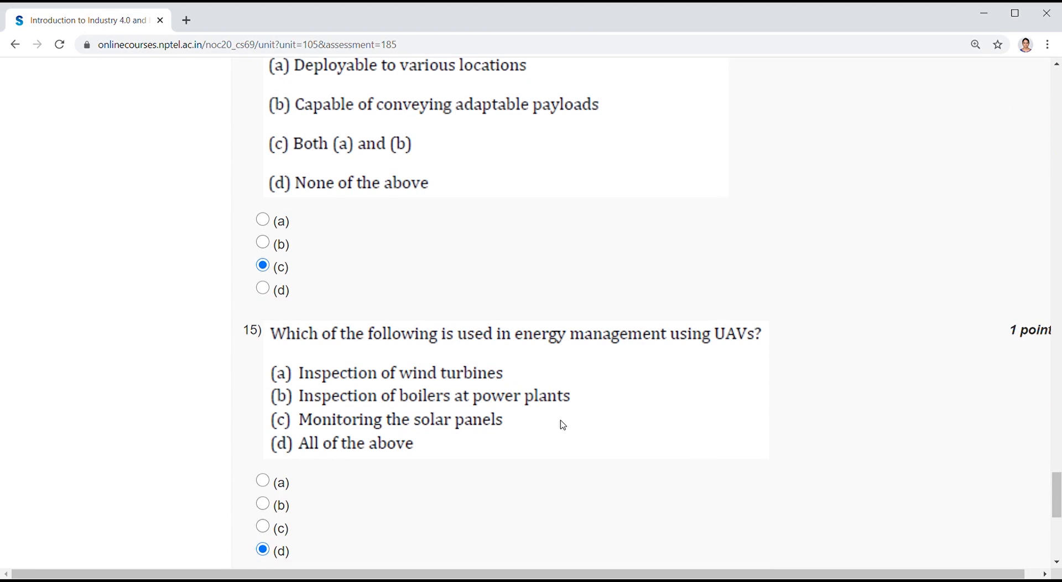
pyautogui.scroll(-3)
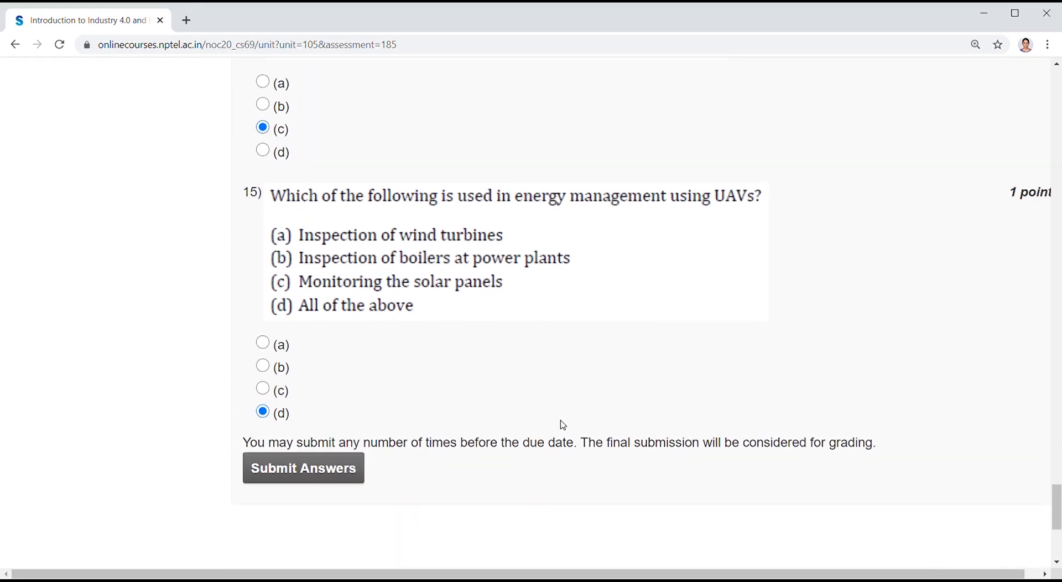
# Step: Submit the Assignment 12 answers and get the 'Assessment submitted' confirmation
pyautogui.click(303, 468)
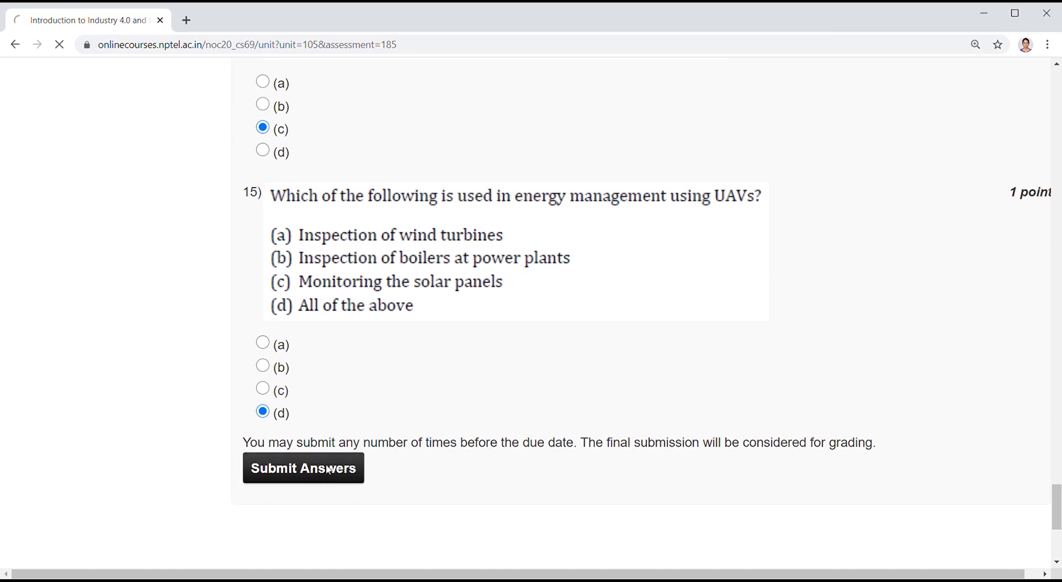
pyautogui.click(303, 468)
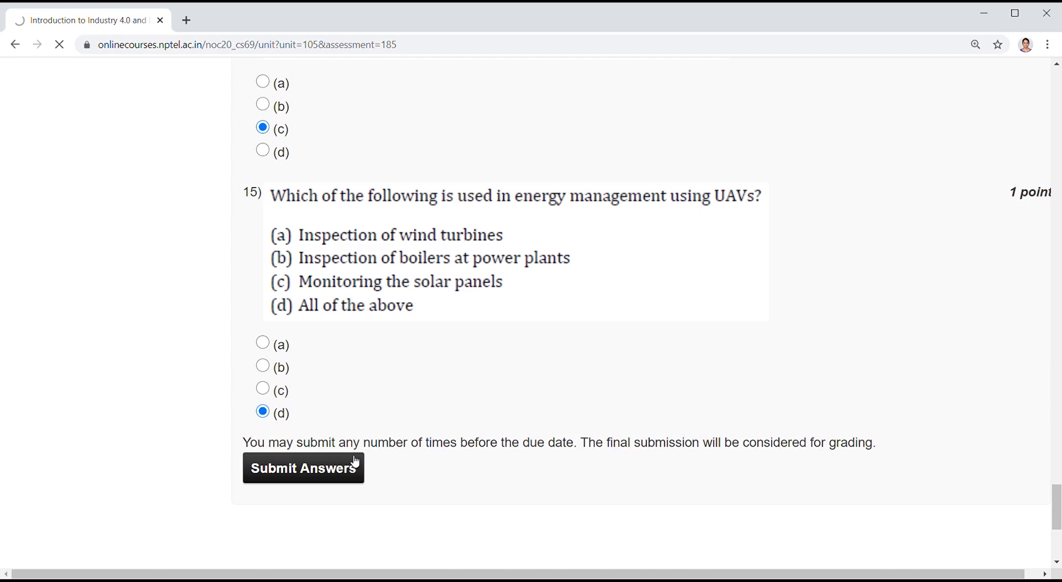
pyautogui.click(303, 468)
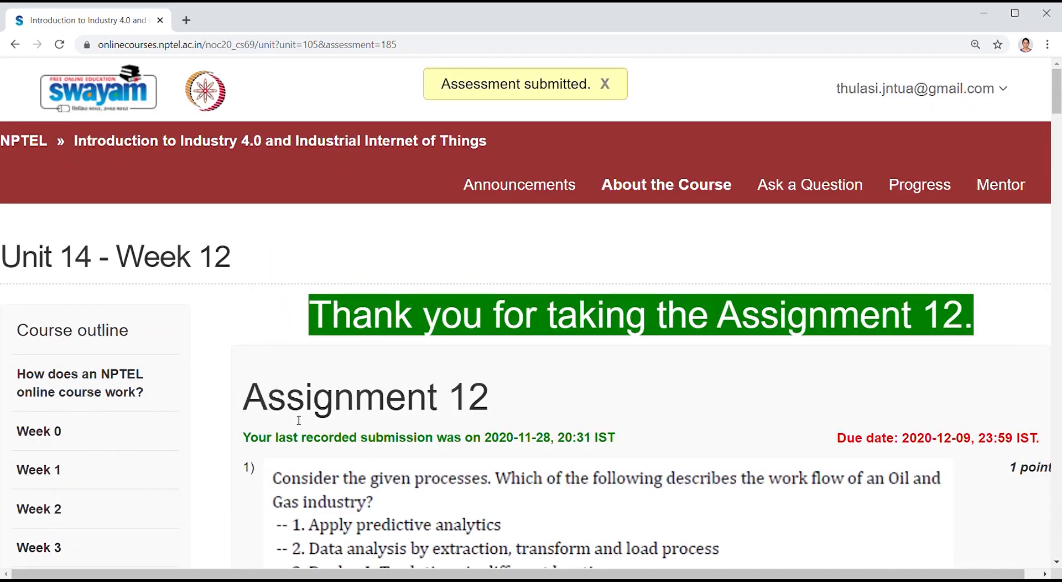
pyautogui.moveTo(188, 407)
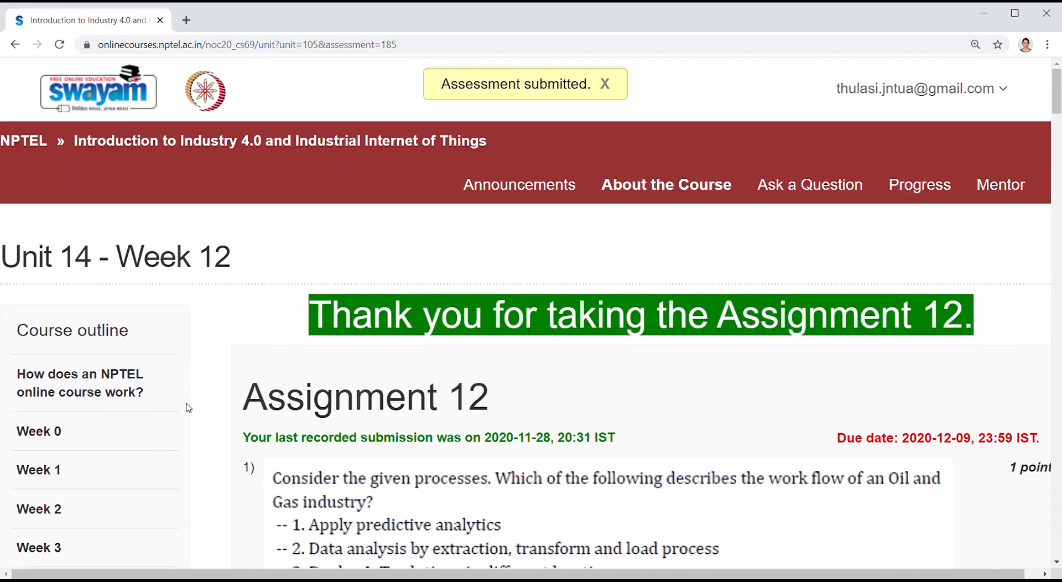
pyautogui.scroll(-3)
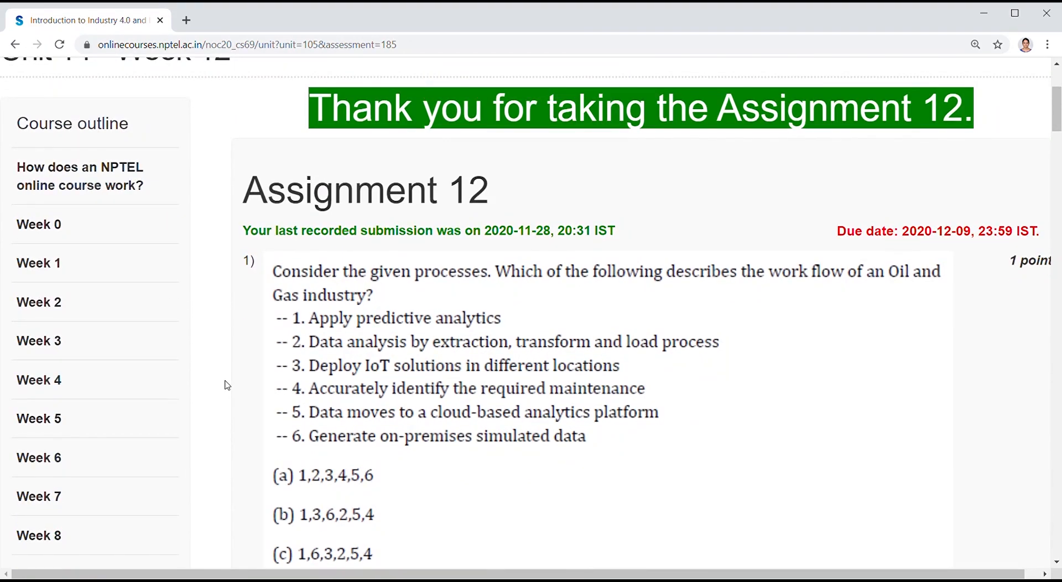
pyautogui.moveTo(306, 395)
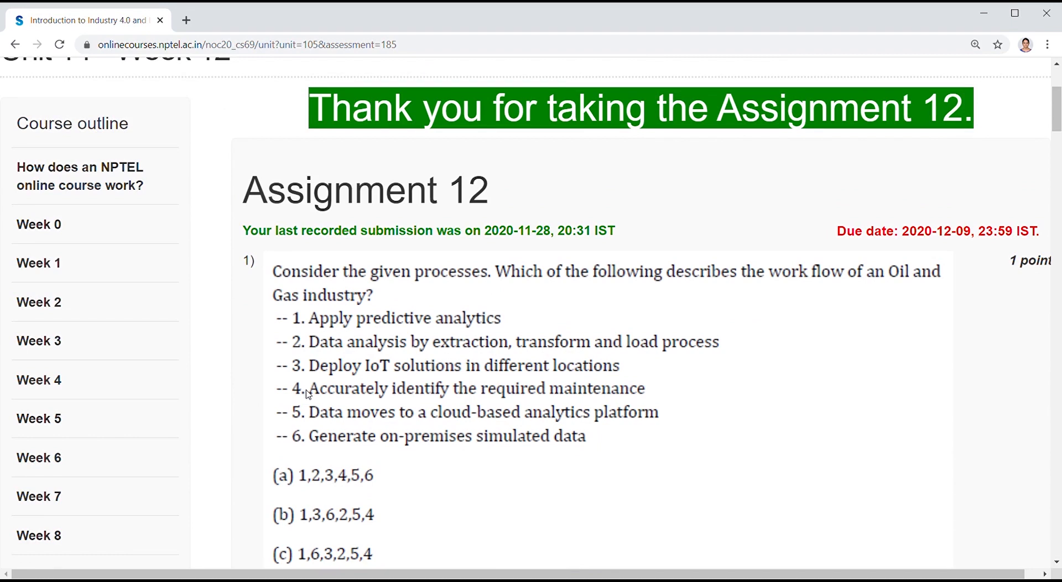
# Step: Expand Week 1 in the course outline and review the saved Assignment 12 answers
pyautogui.click(39, 263)
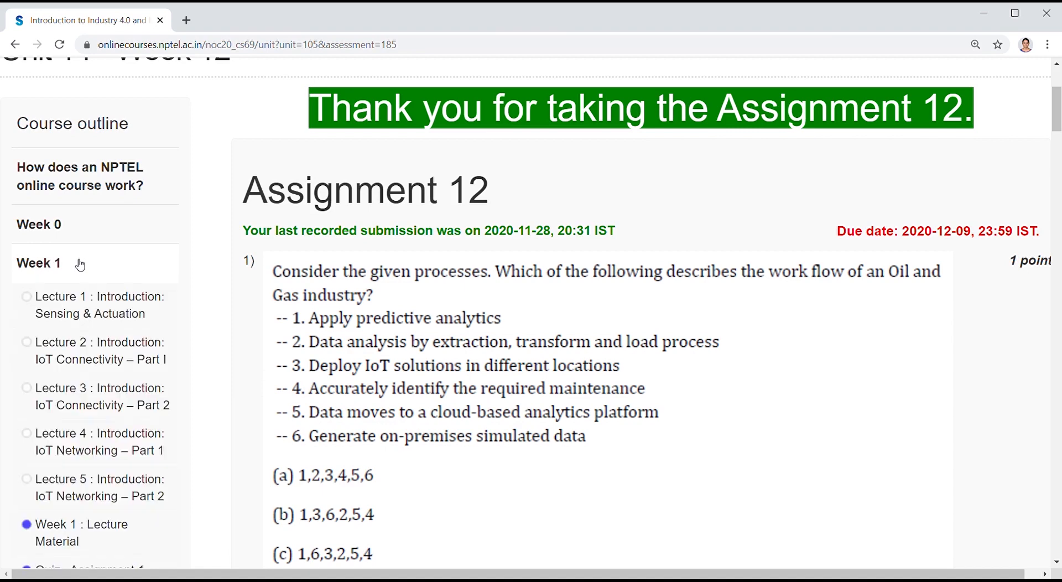
pyautogui.scroll(-3)
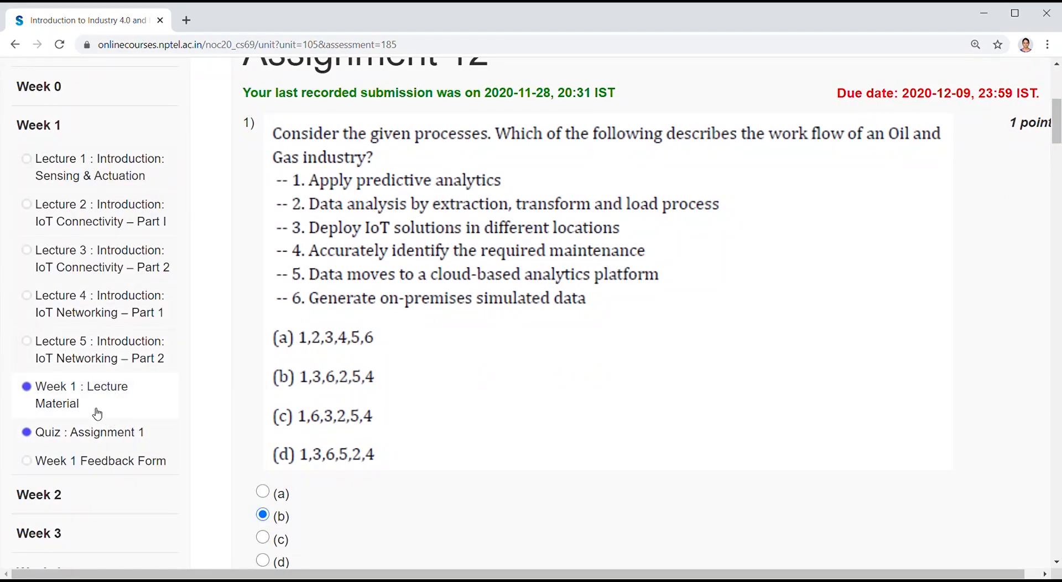
pyautogui.moveTo(79, 409)
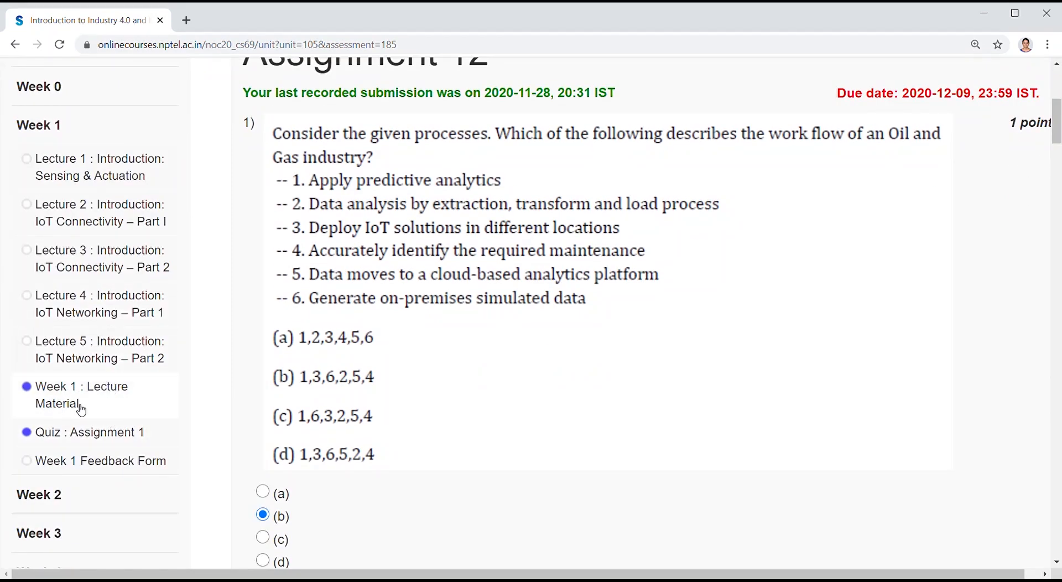
pyautogui.scroll(-3)
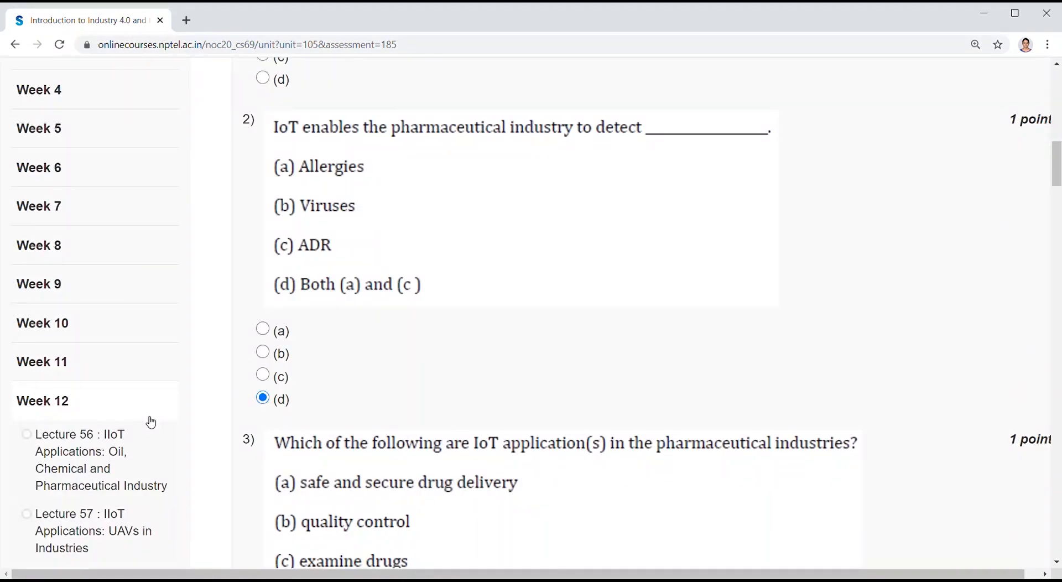
pyautogui.moveTo(234, 450)
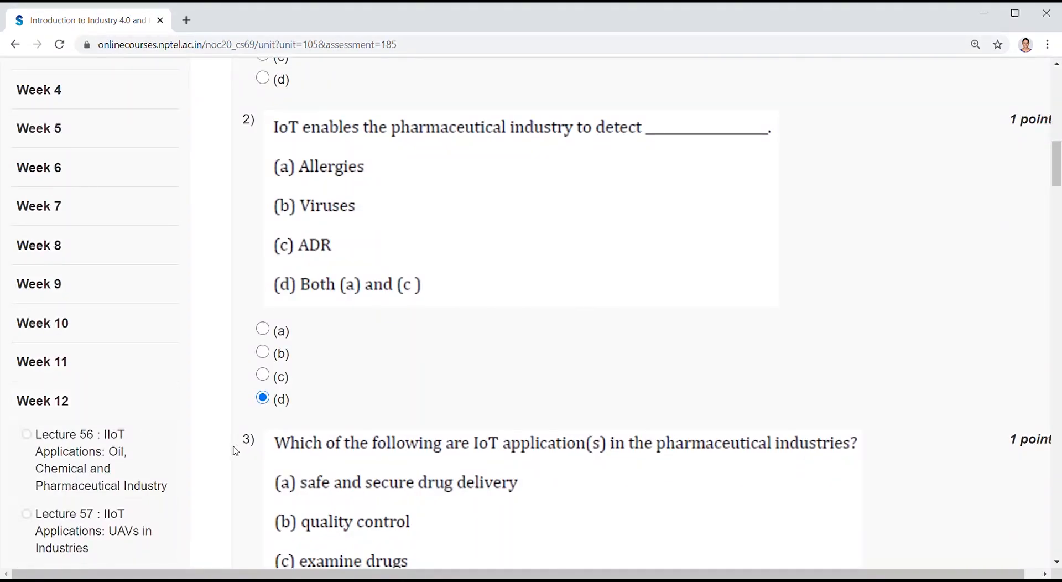
pyautogui.scroll(-3)
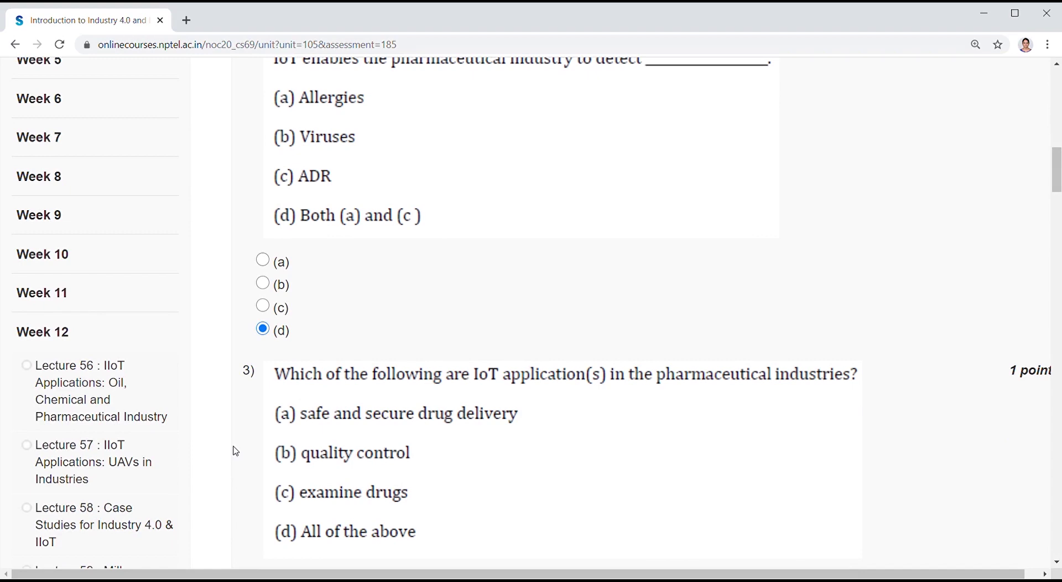
pyautogui.moveTo(617, 454)
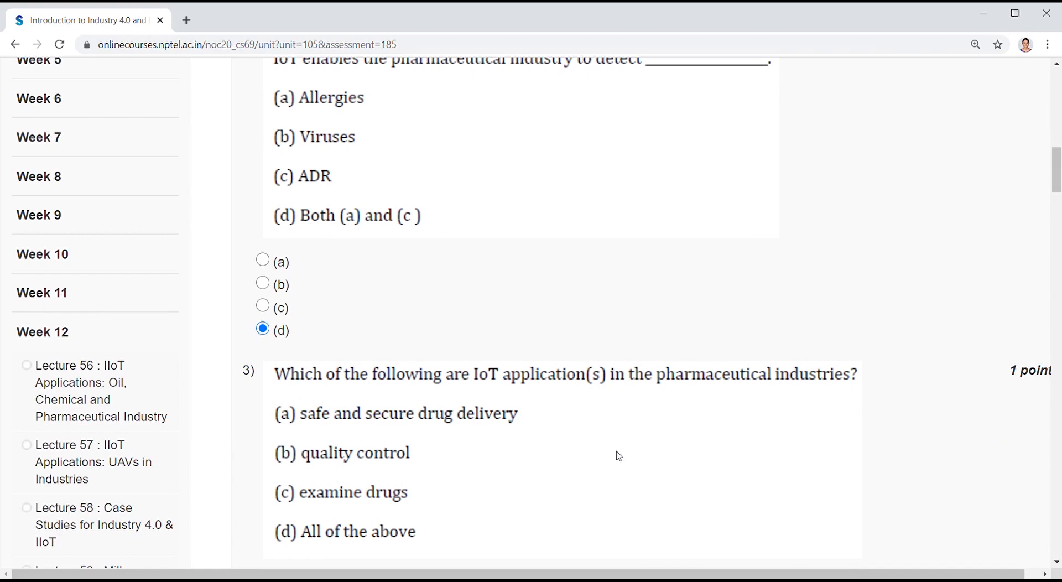
pyautogui.scroll(3)
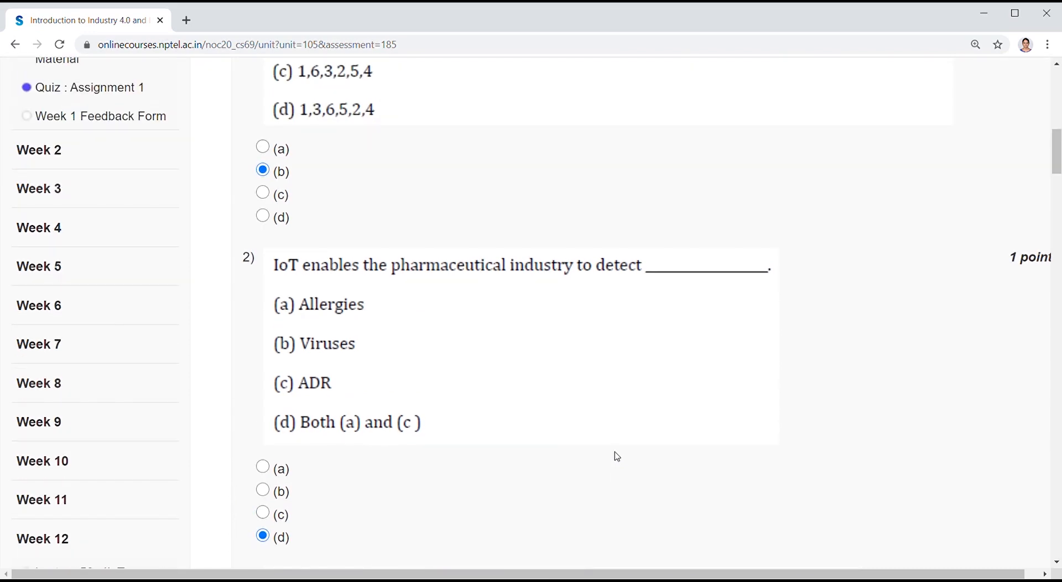